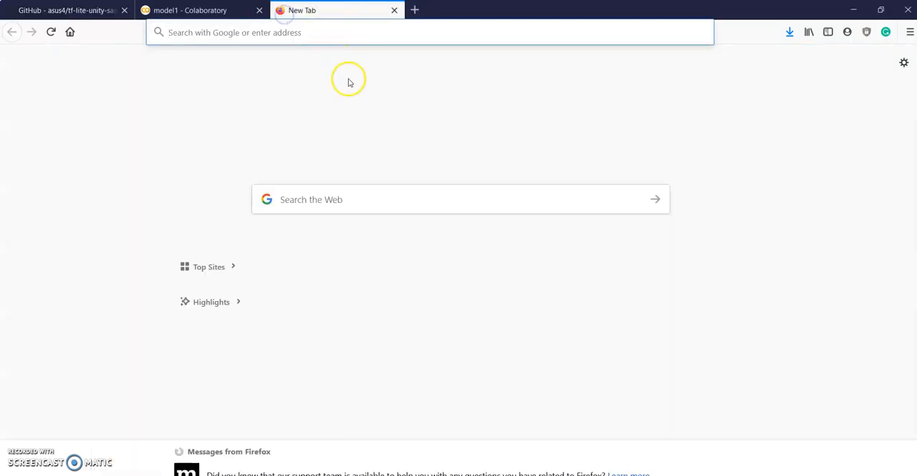
mouse_move(269, 141)
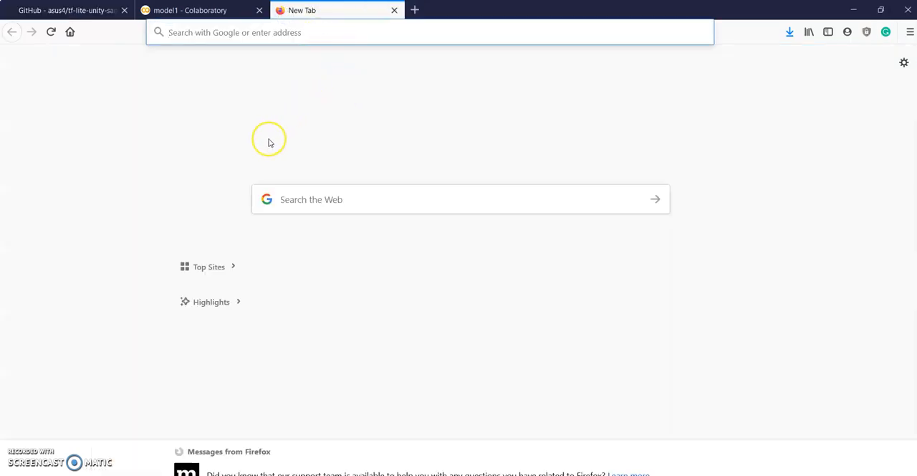
mouse_move(243, 265)
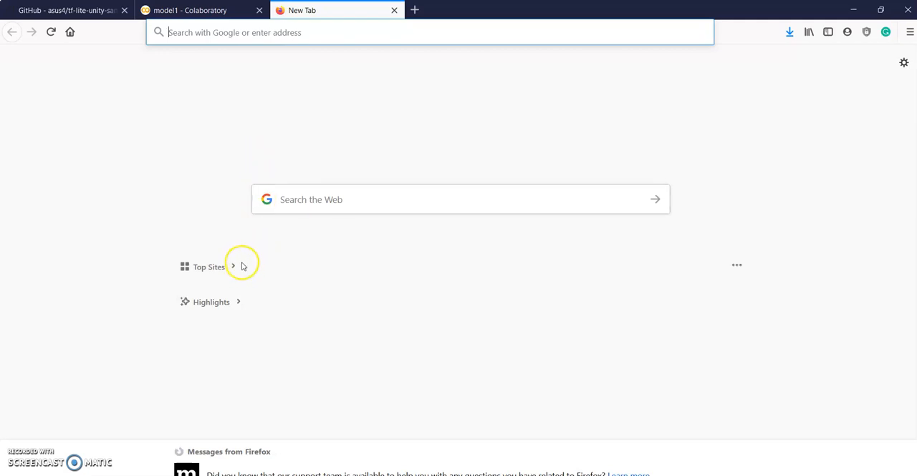
mouse_move(201, 255)
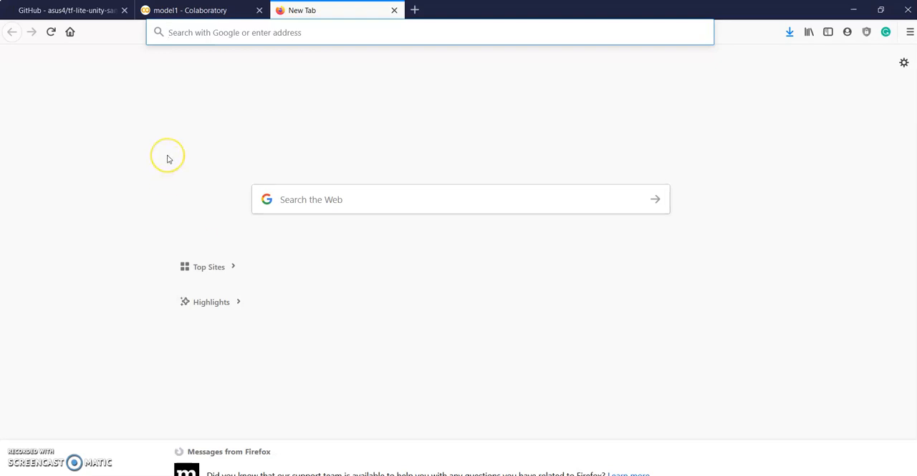
mouse_move(167, 158)
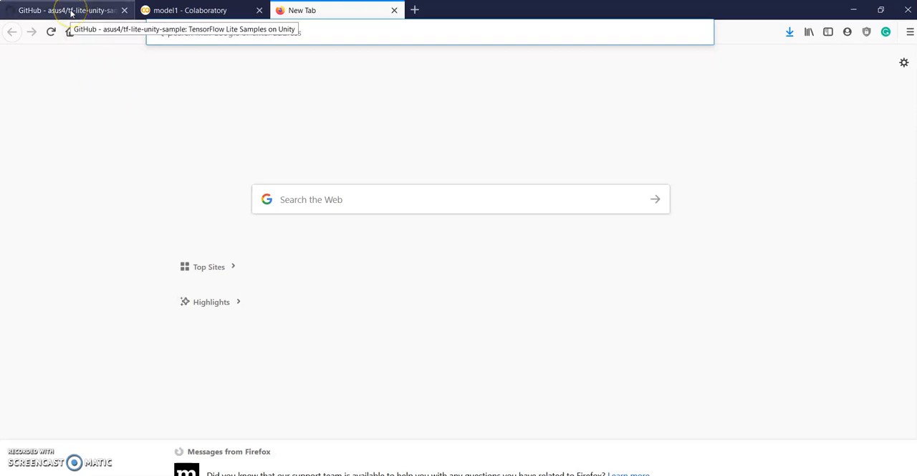
Scroll the tf-lite-unity-sample README, then show its HTTPS clone and Download ZIP options.
click(65, 12)
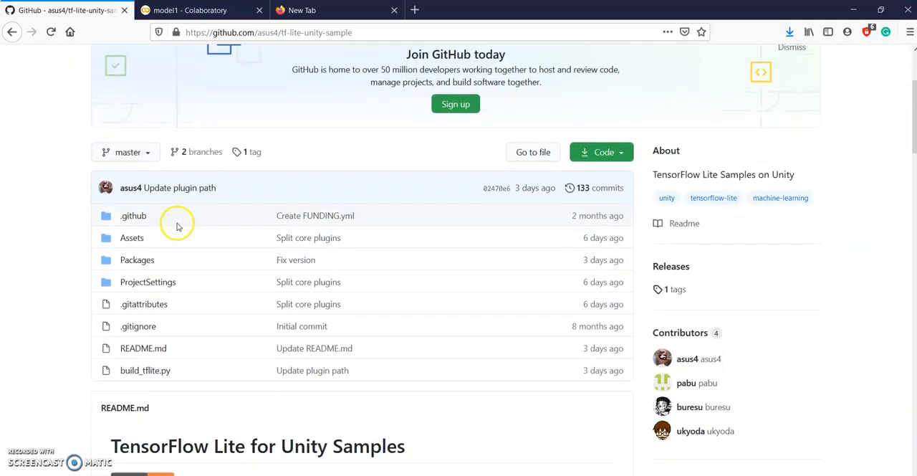
scroll(down, 3)
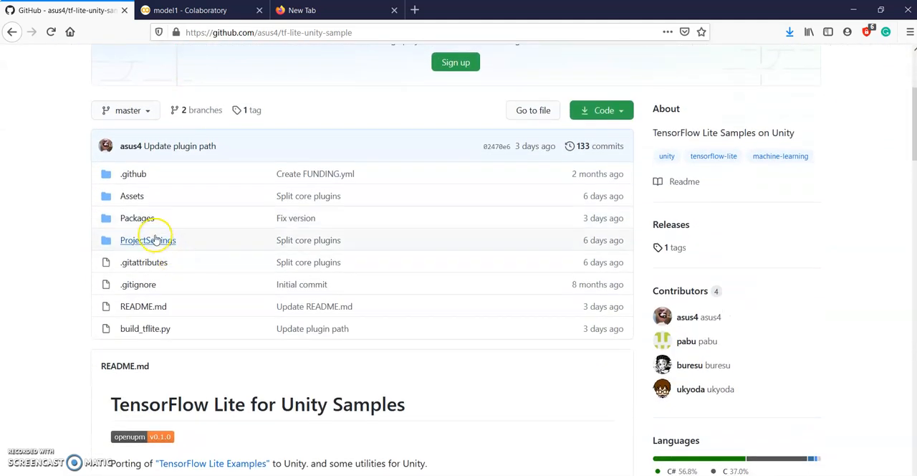
mouse_move(108, 304)
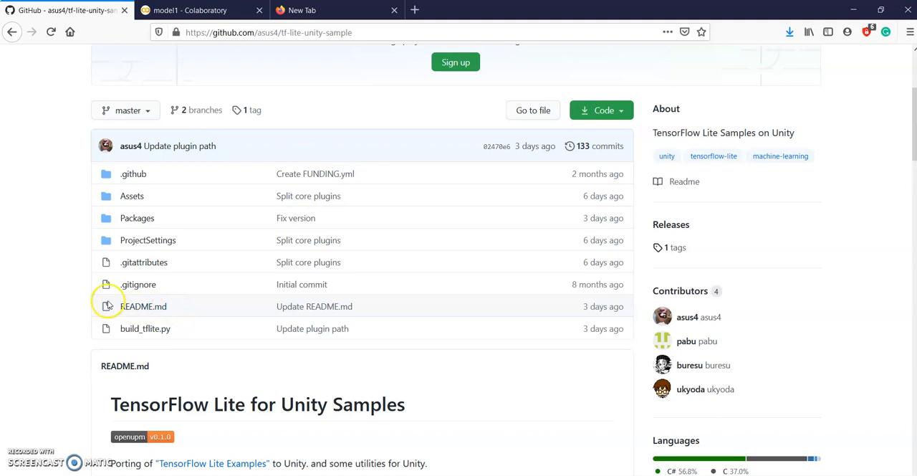
scroll(down, 3)
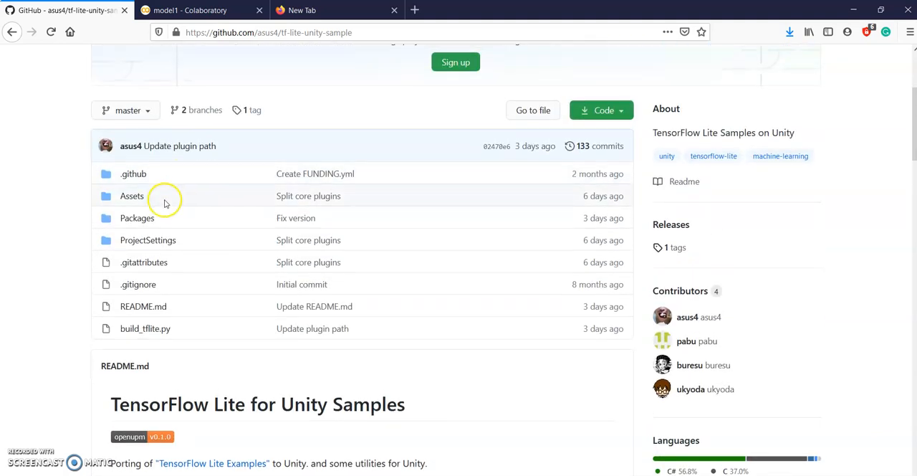
mouse_move(142, 205)
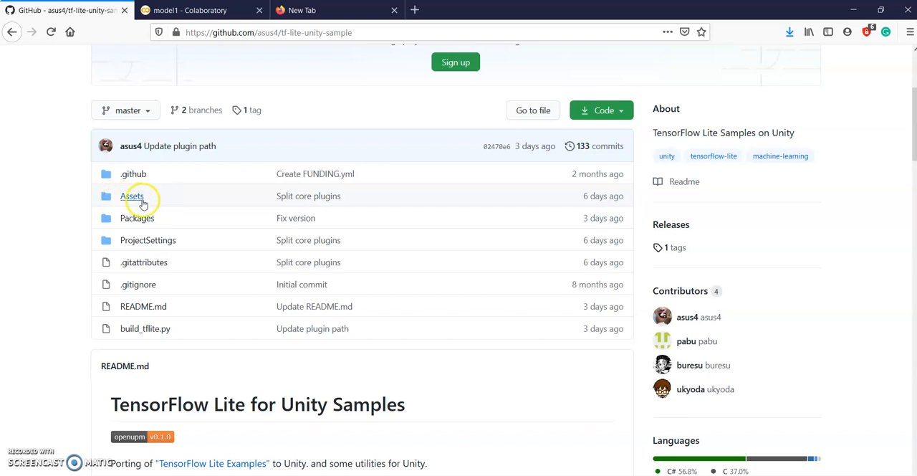
scroll(down, 3)
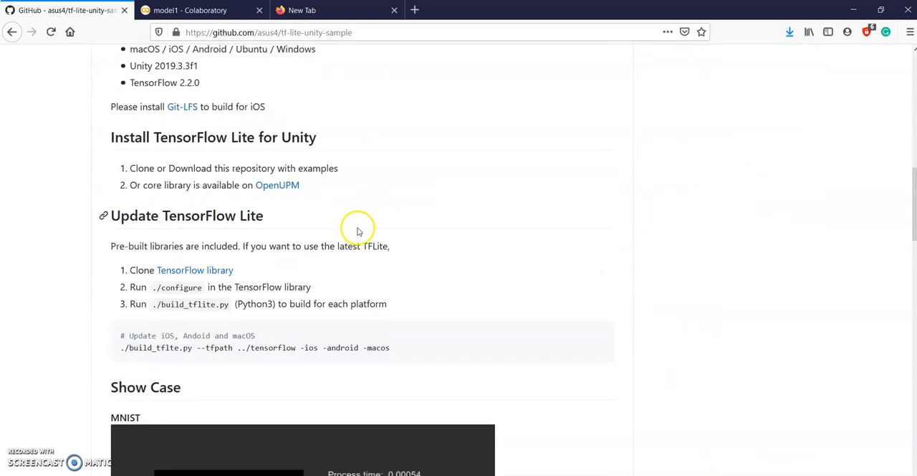
scroll(down, 3)
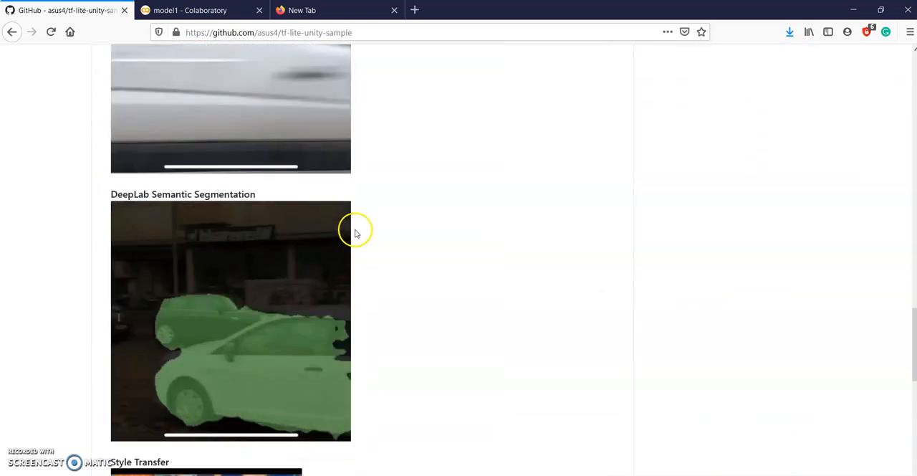
scroll(down, 3)
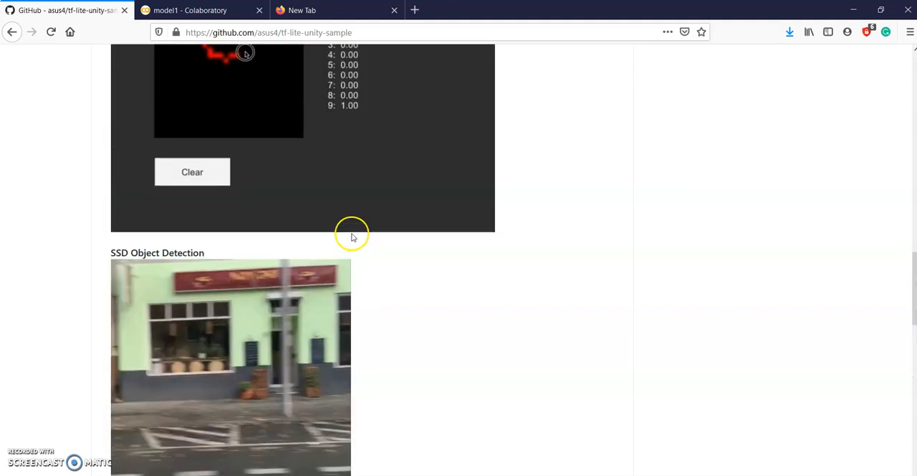
scroll(up, 3)
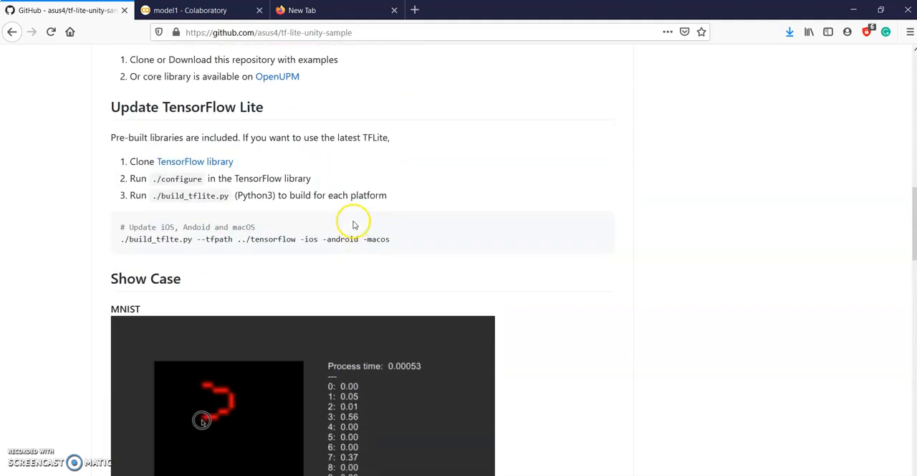
scroll(down, 3)
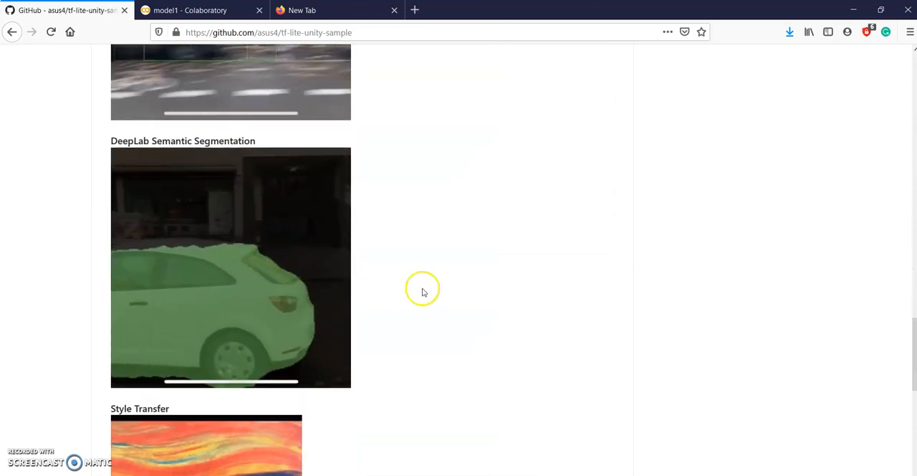
scroll(up, 3)
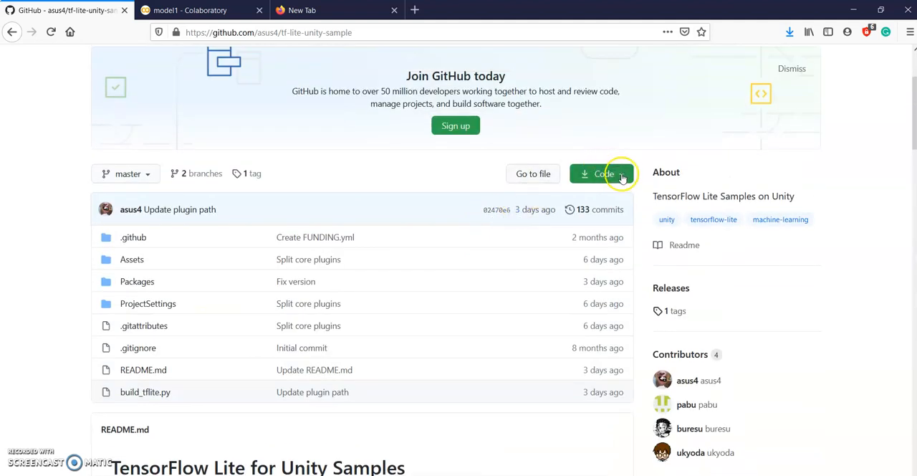
click(601, 174)
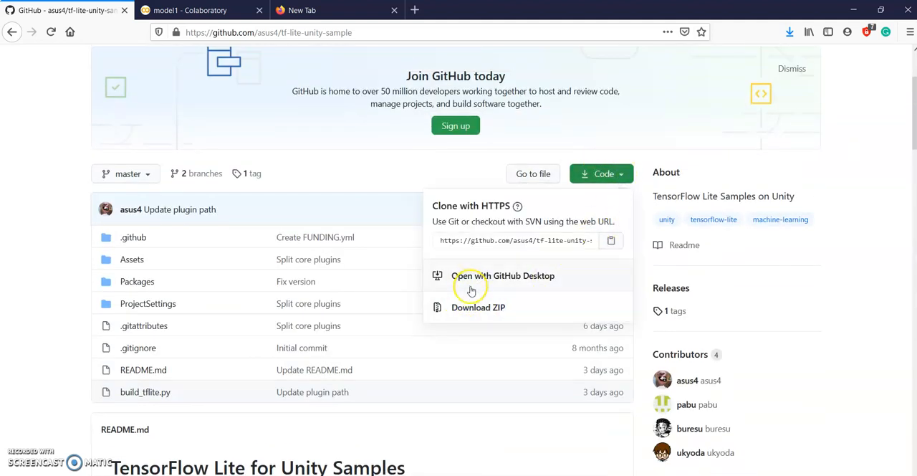
mouse_move(484, 308)
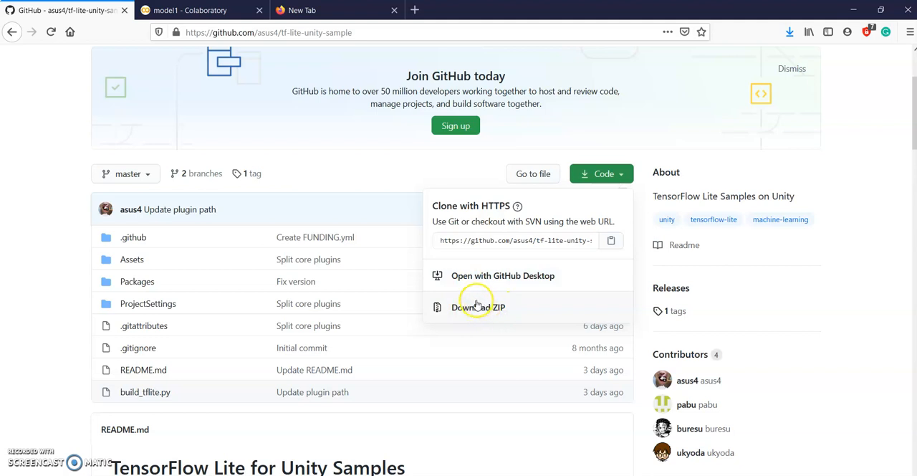
mouse_move(847, 10)
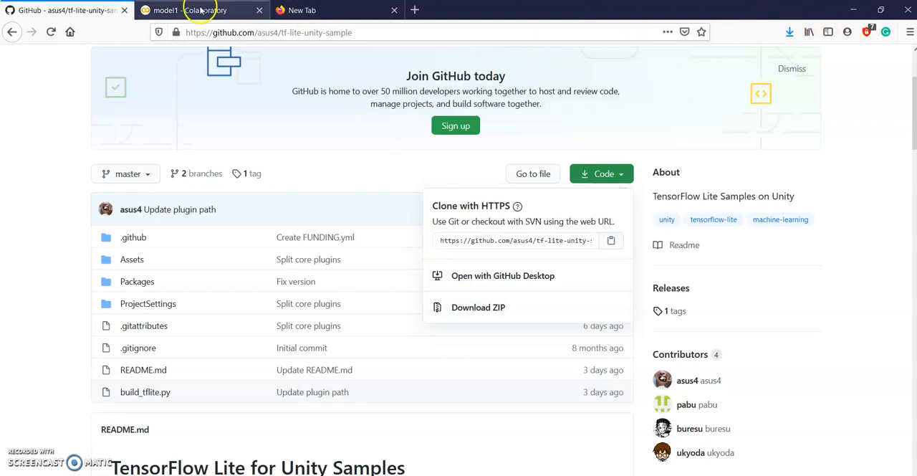
mouse_move(204, 10)
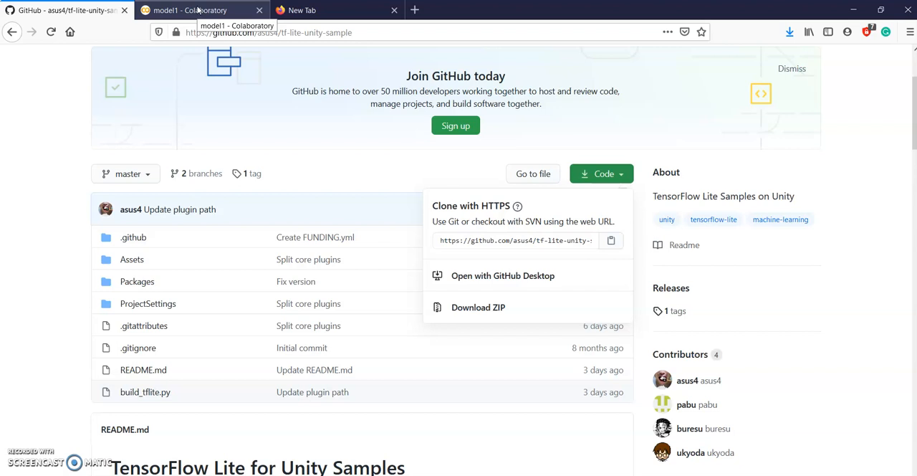
Switch to the model1 Colab notebook and scroll through its training and conversion cells.
click(201, 10)
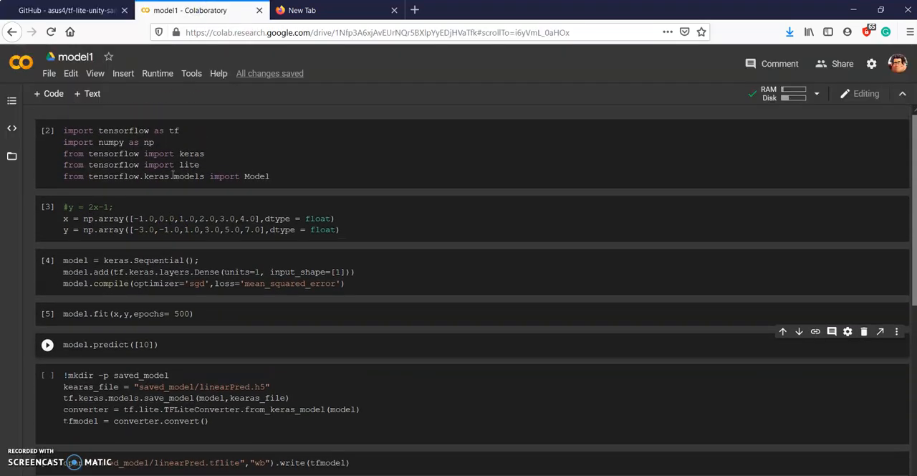
mouse_move(75, 155)
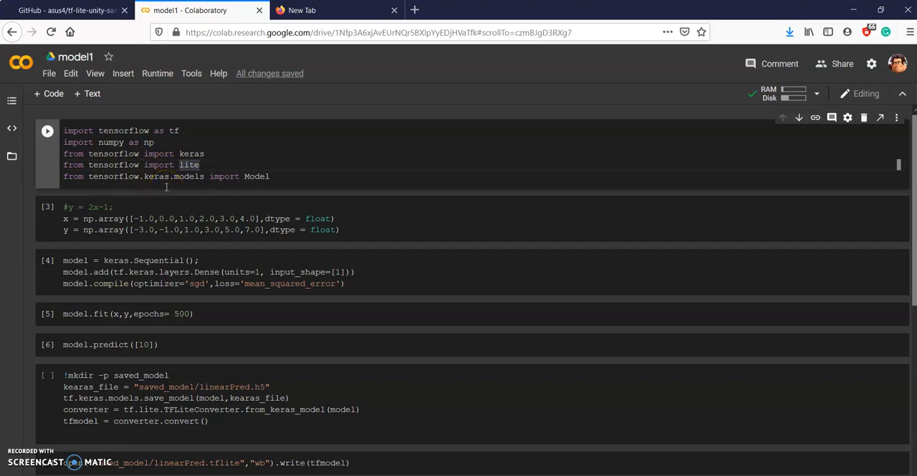
scroll(down, 3)
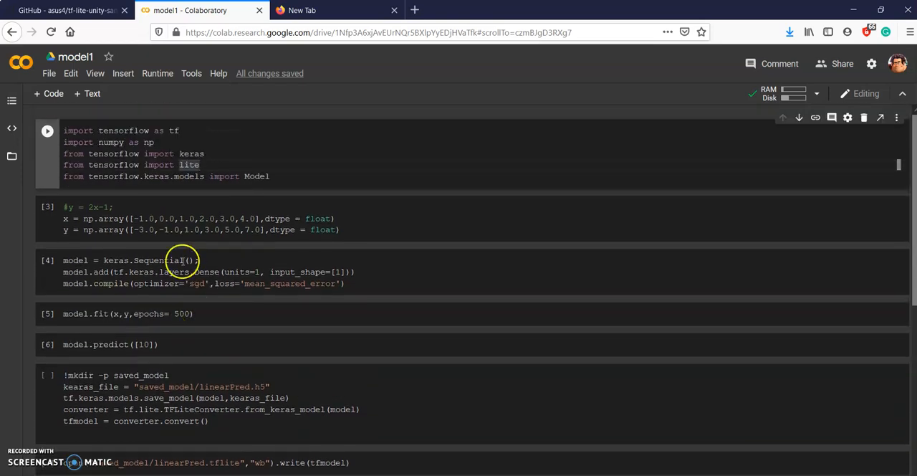
scroll(down, 3)
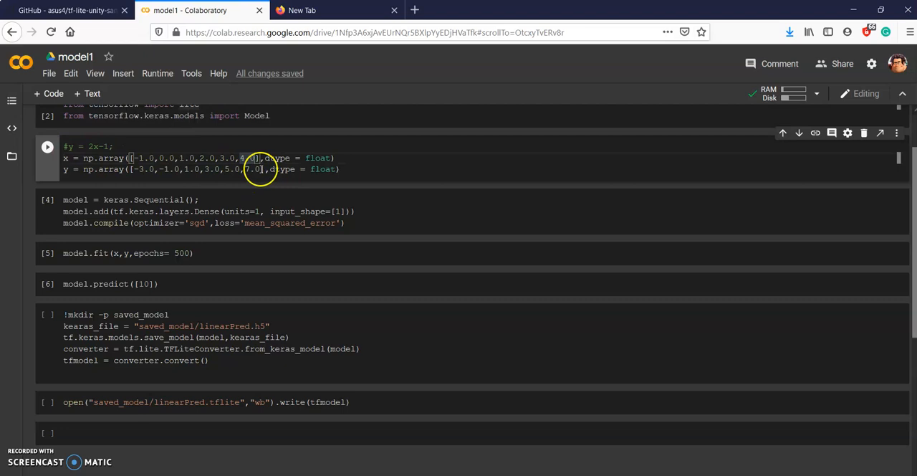
Highlight the 3.0 training value and the optimizer in the compile line.
double_click(254, 169)
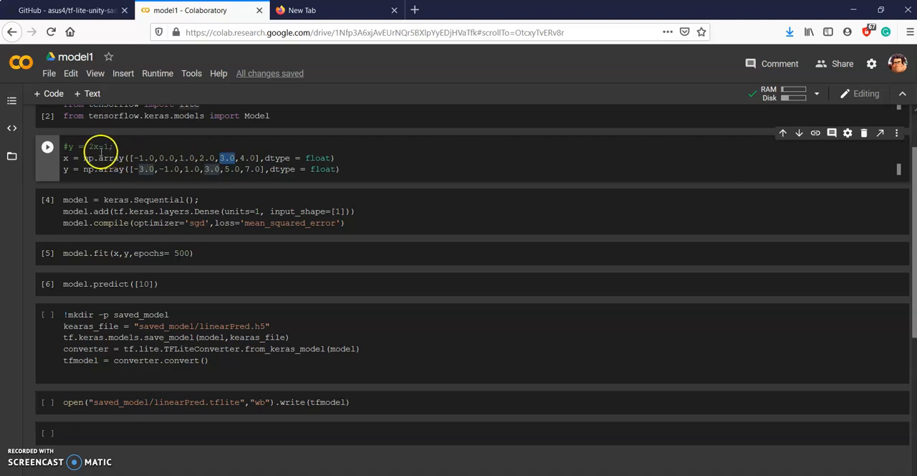
mouse_move(220, 177)
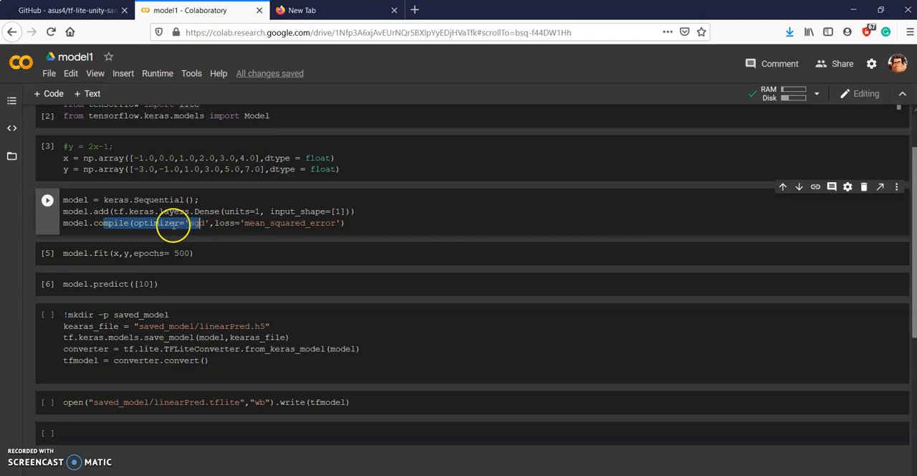
mouse_move(237, 228)
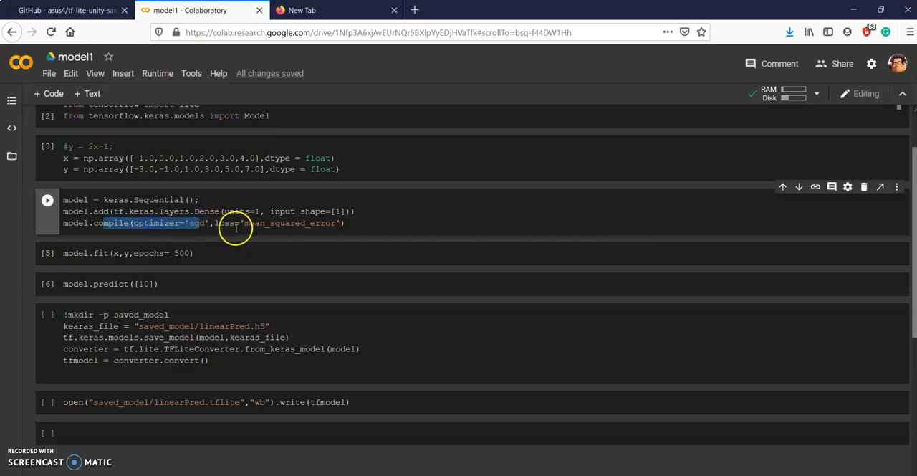
double_click(224, 223)
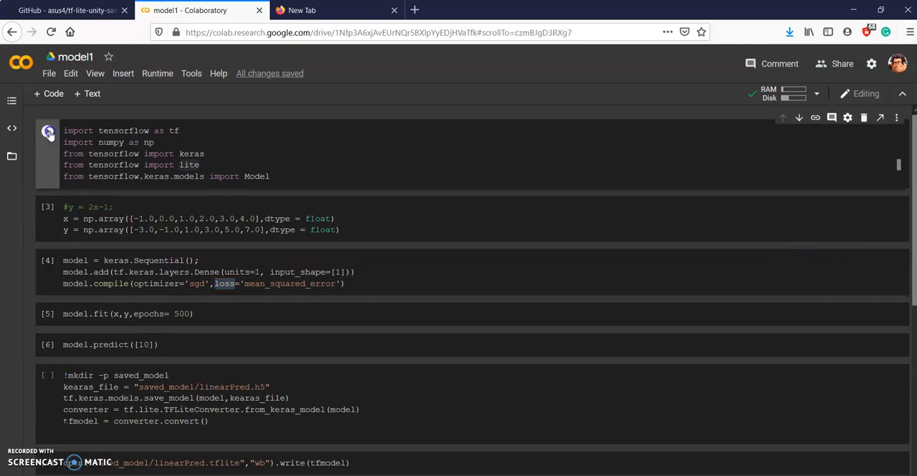
Run the x/y array cell and train for 500 epochs, loss reaching about 6.0e-05.
click(48, 133)
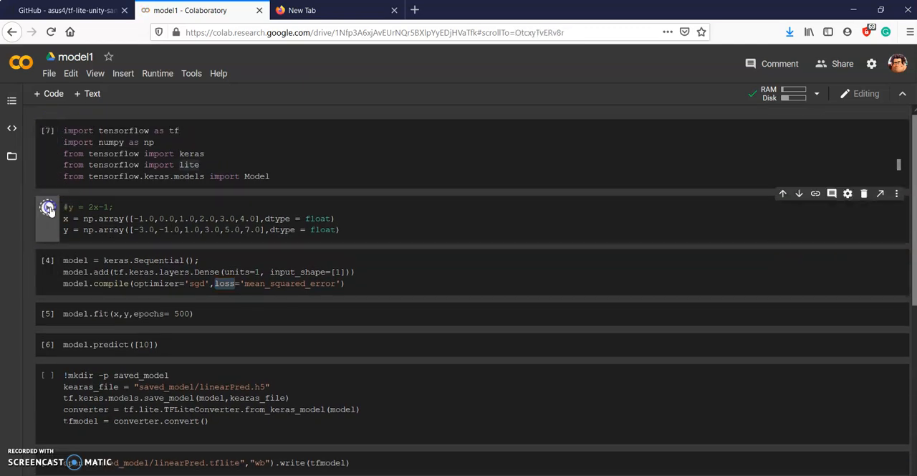
scroll(down, 3)
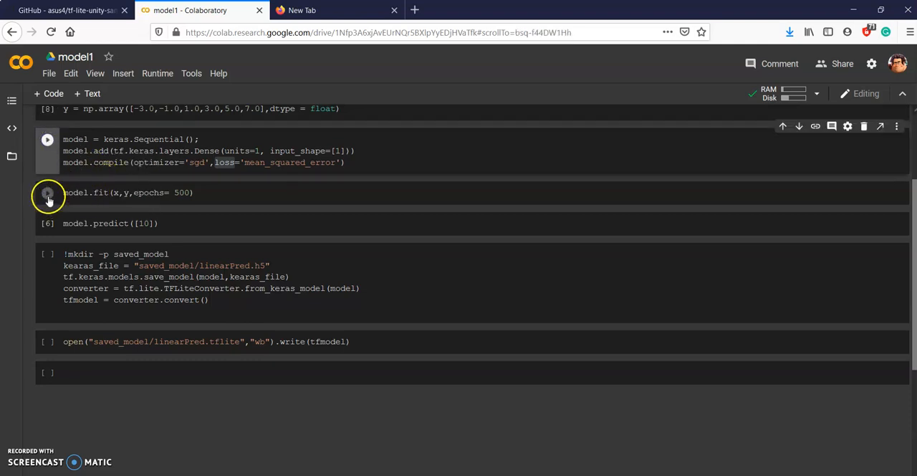
mouse_move(47, 194)
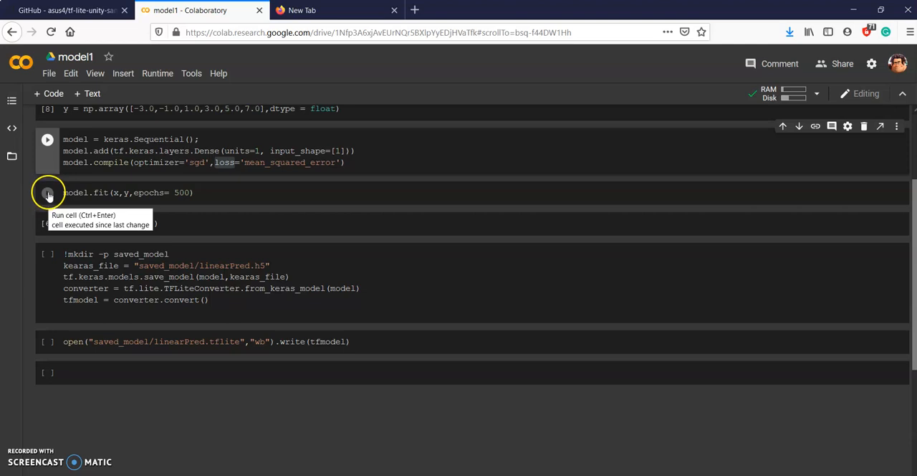
click(47, 192)
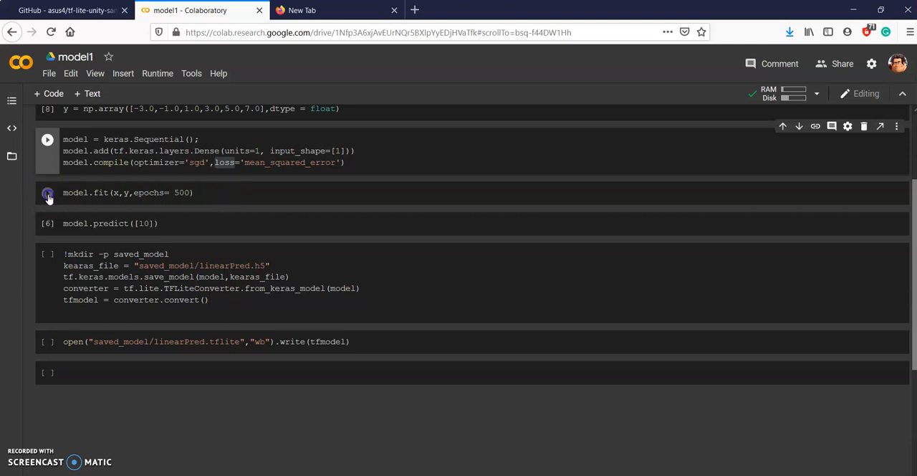
click(47, 196)
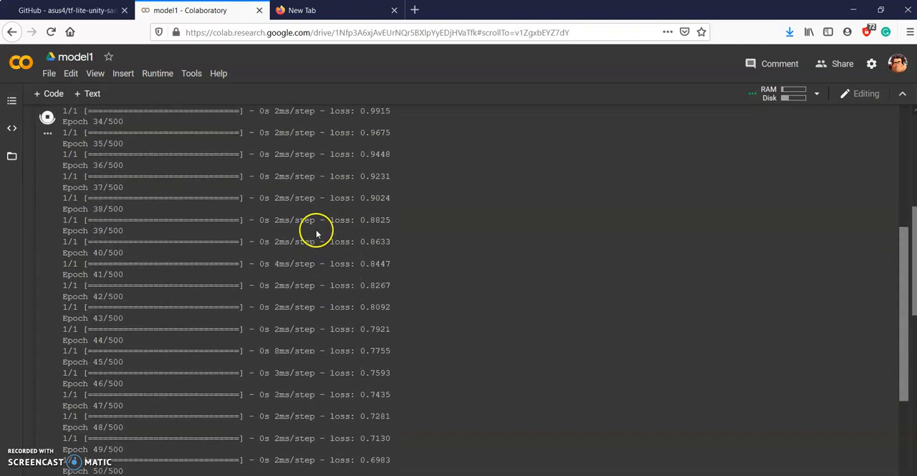
scroll(down, 3)
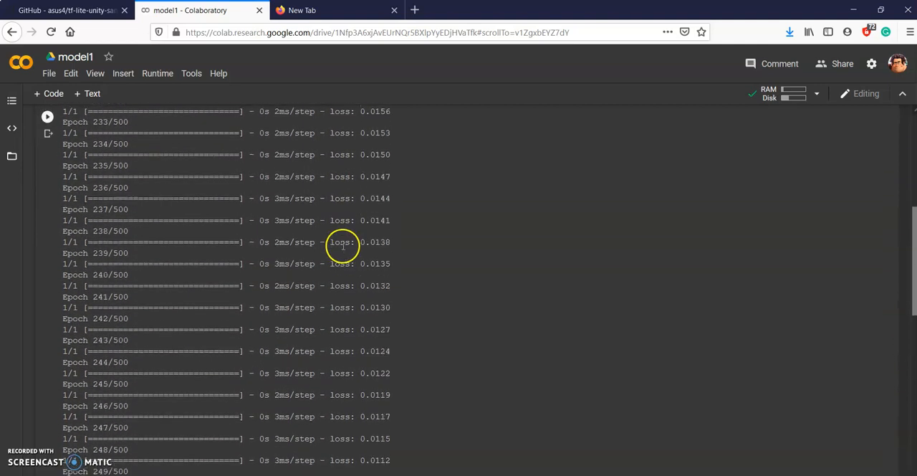
scroll(down, 3)
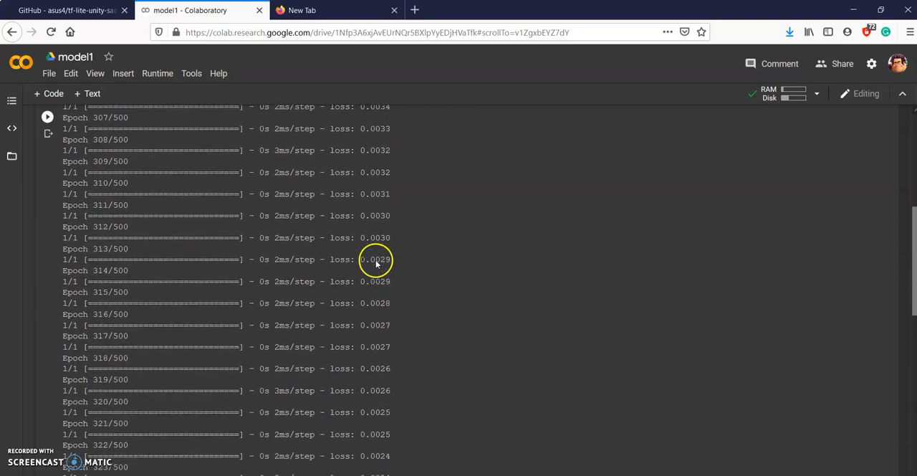
scroll(down, 3)
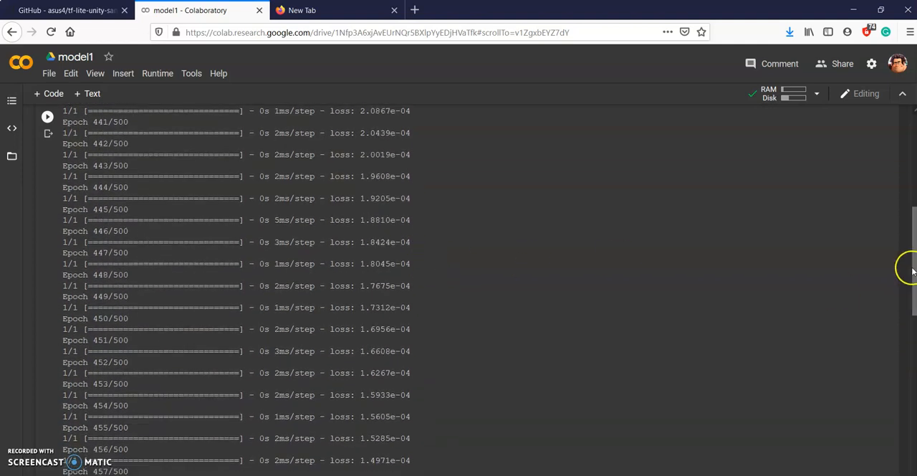
scroll(down, 3)
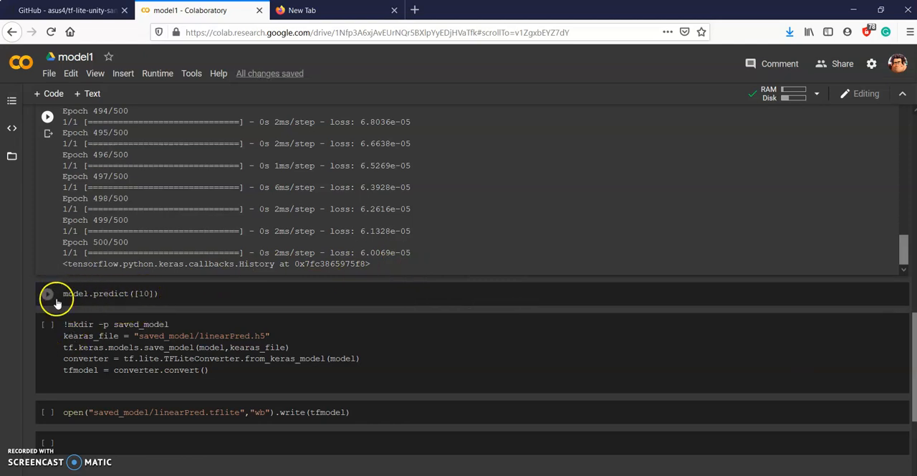
Predict for input 10 (about 18.98), then rerun with 20 to get about 38.94.
click(49, 295)
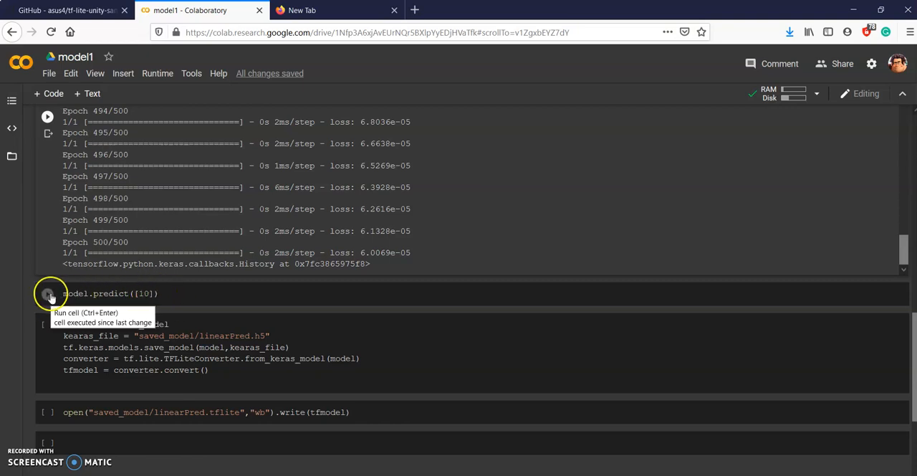
click(46, 294)
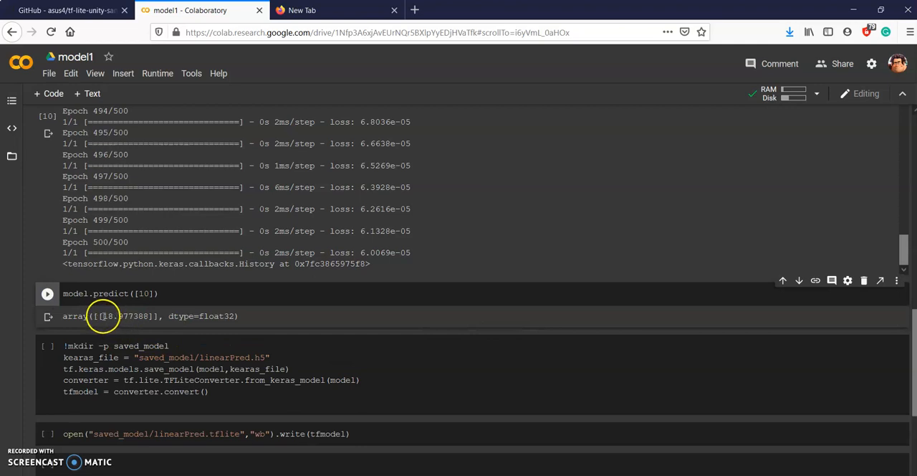
double_click(122, 316)
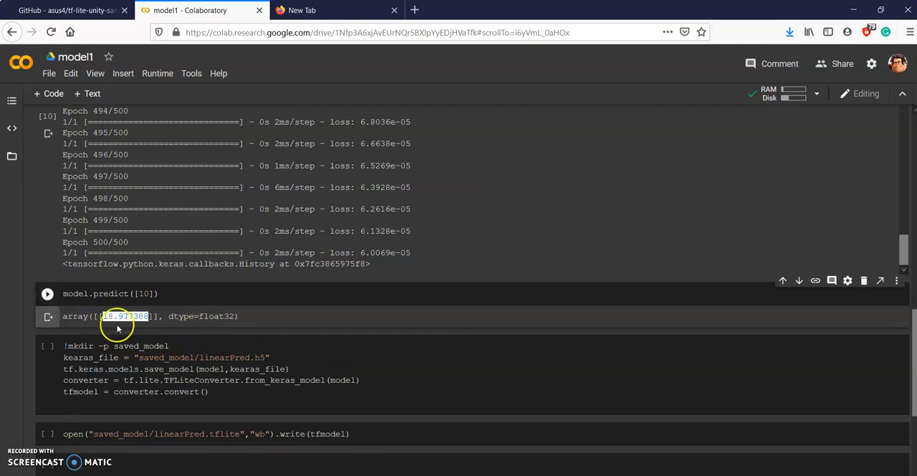
mouse_move(149, 294)
text(2)
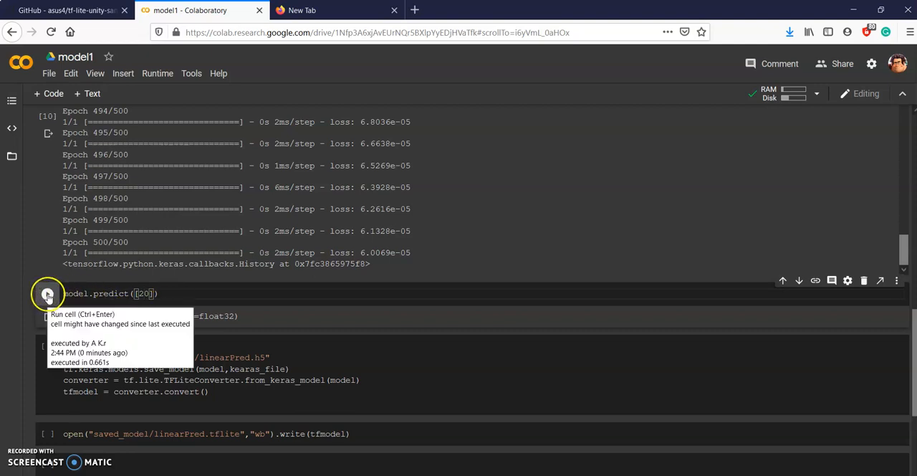
click(46, 293)
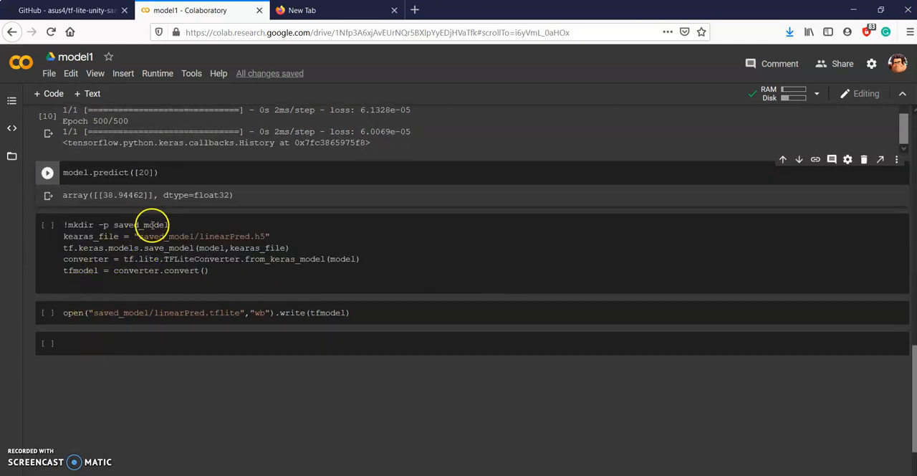
mouse_move(107, 236)
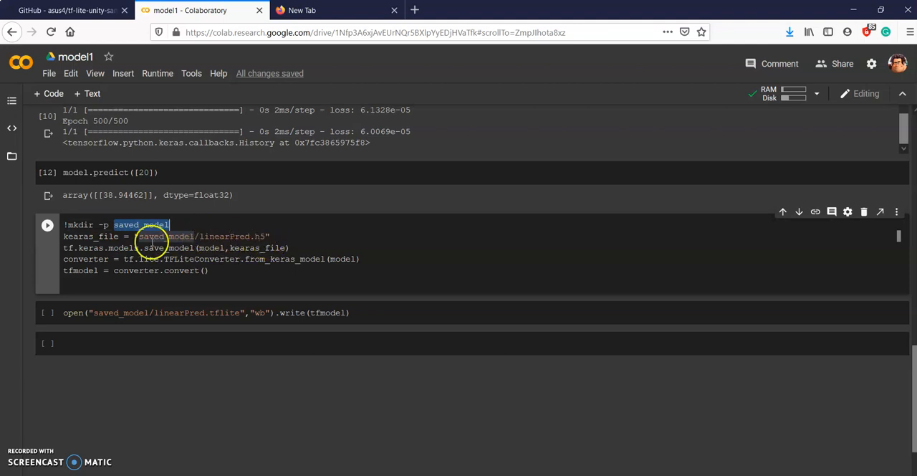
mouse_move(265, 235)
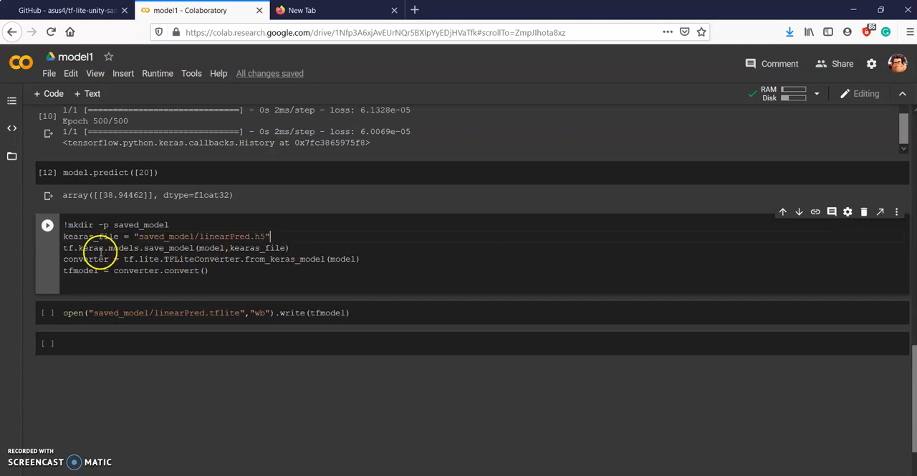
mouse_move(271, 259)
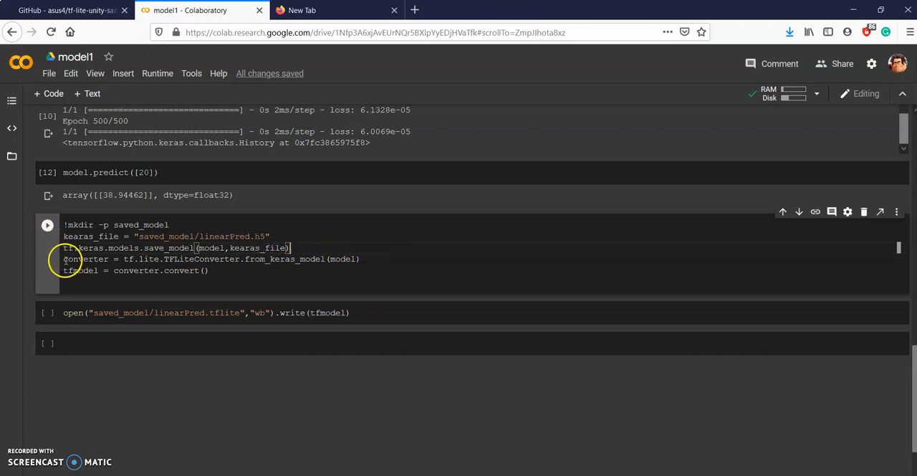
Run the save-and-convert cell and write linearPred.tflite, the write returning 596.
drag(63, 259, 209, 270)
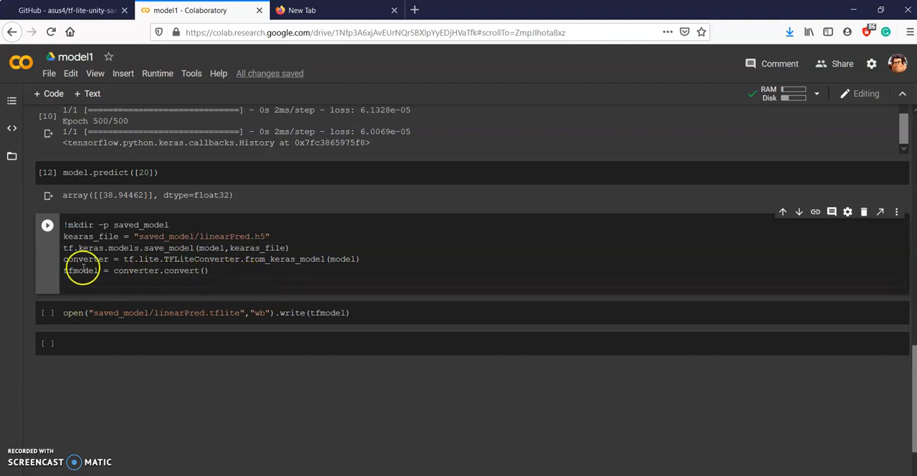
mouse_move(240, 274)
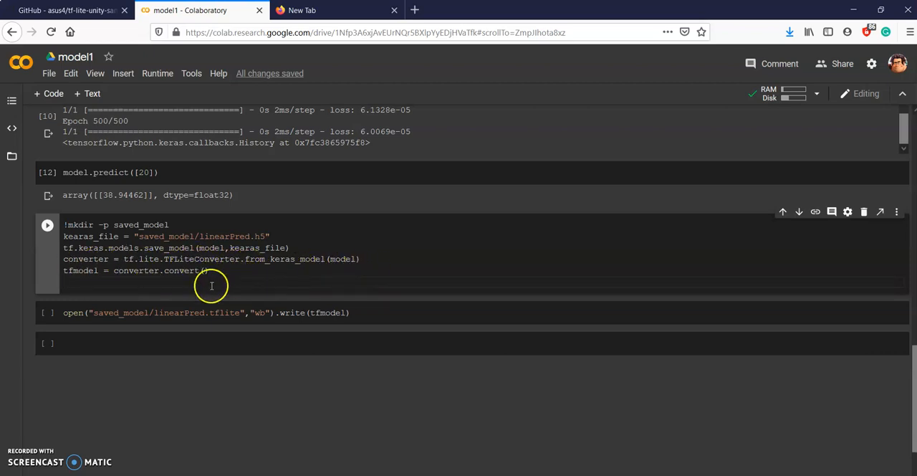
mouse_move(356, 312)
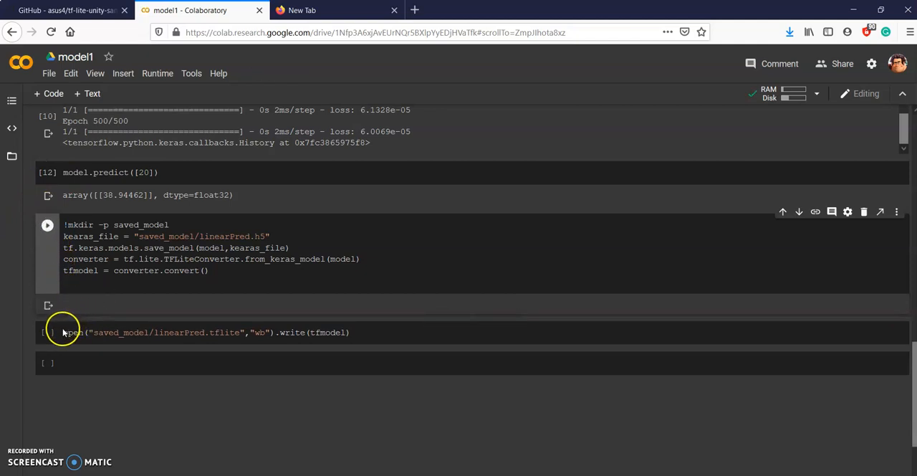
click(48, 225)
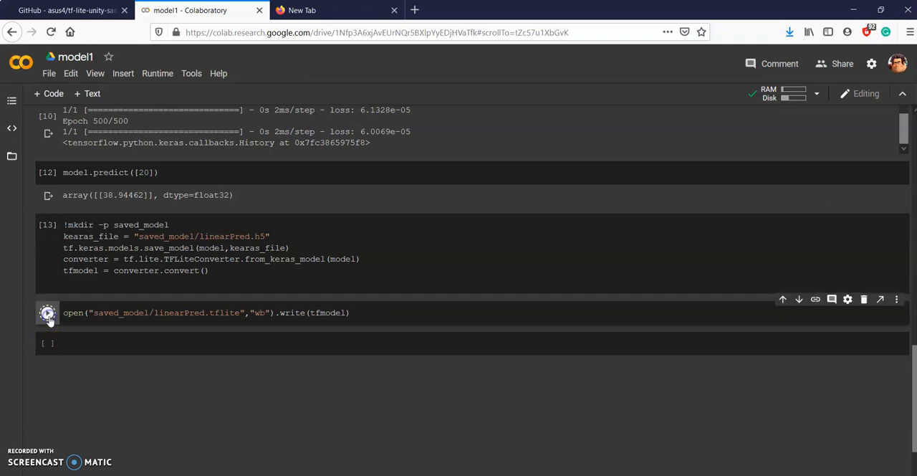
click(47, 313)
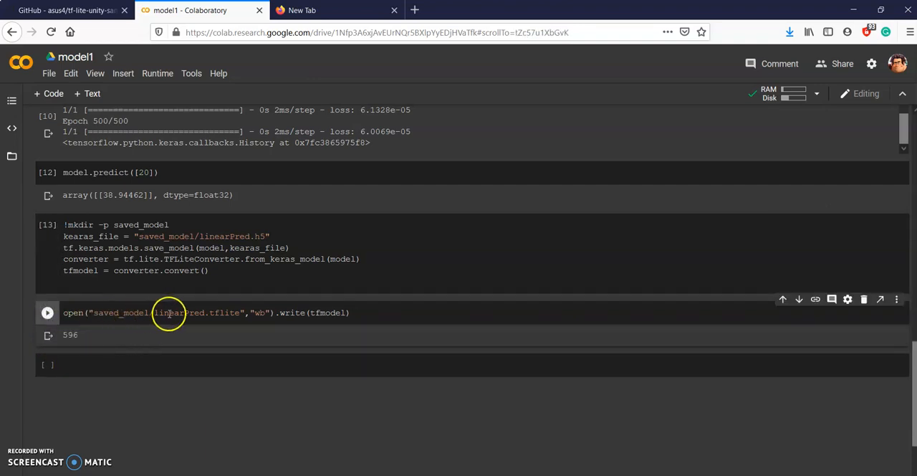
mouse_move(11, 157)
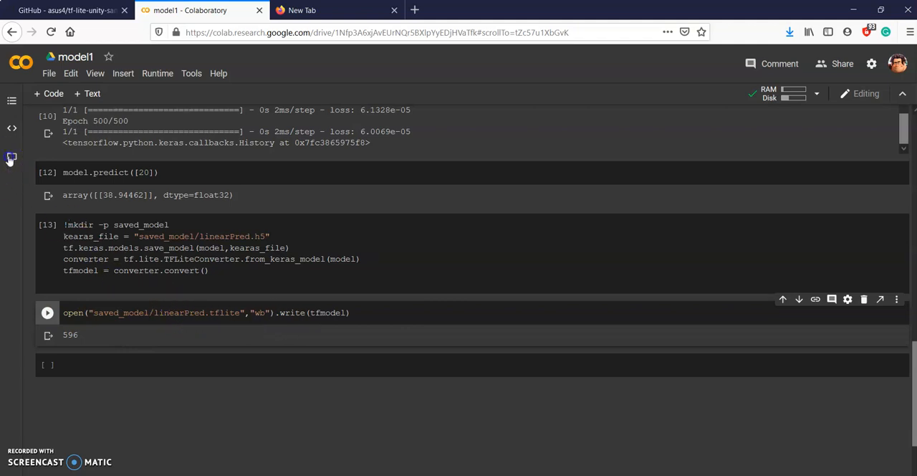
Download linearPred.tflite from the saved_model folder and save it to the Desktop.
click(12, 157)
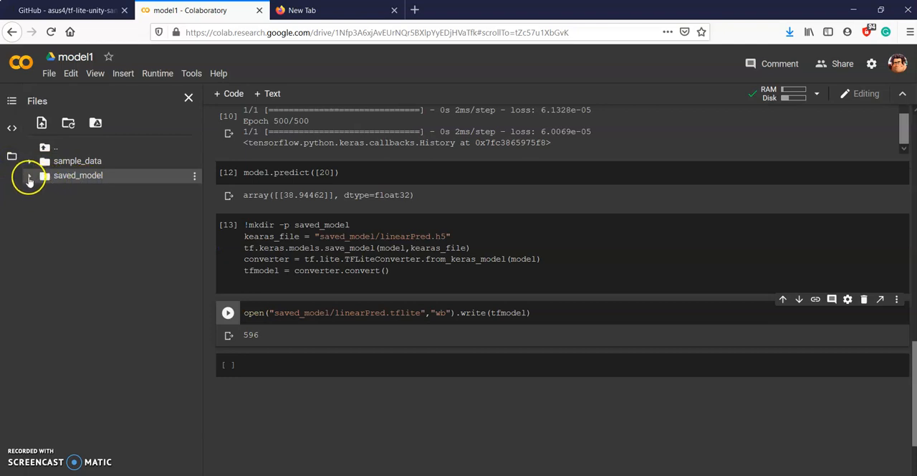
click(30, 175)
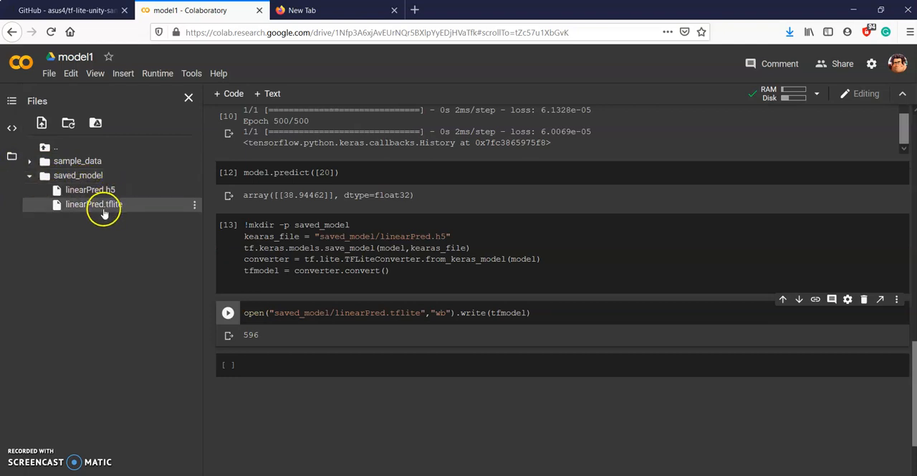
mouse_move(111, 207)
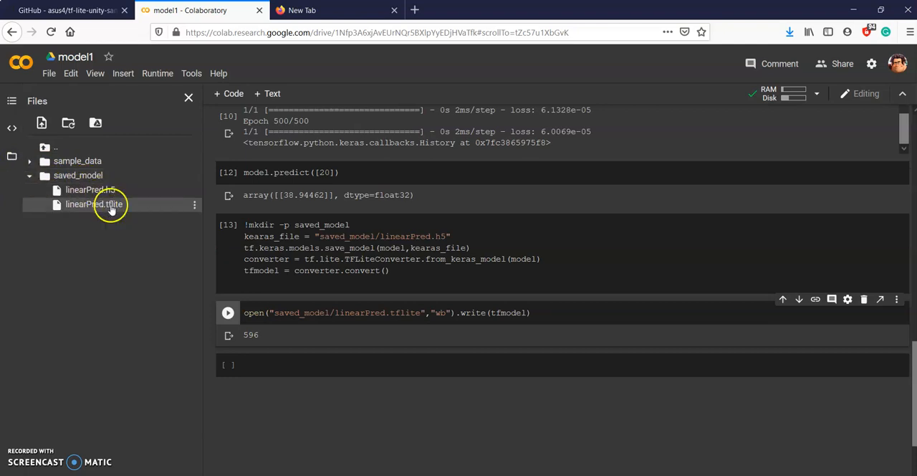
click(194, 205)
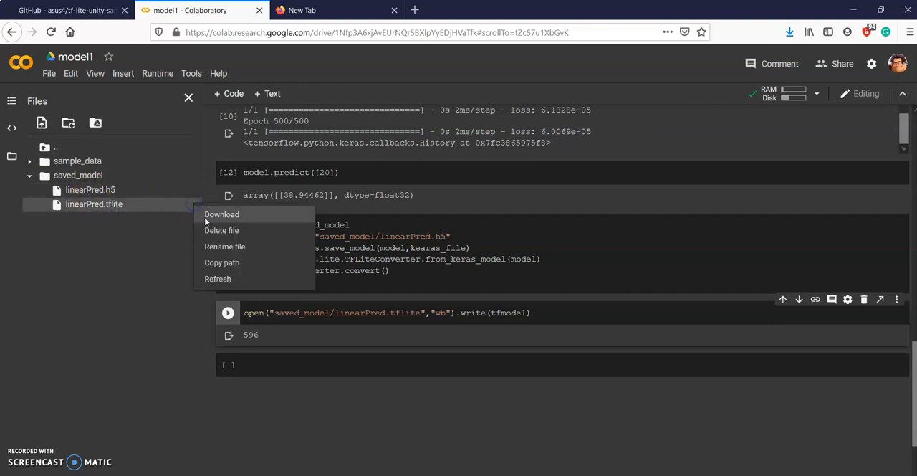
click(222, 214)
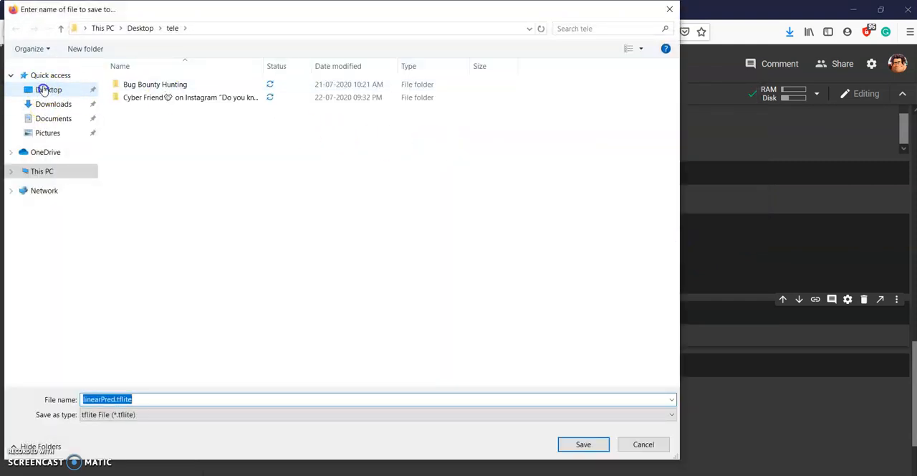
click(583, 444)
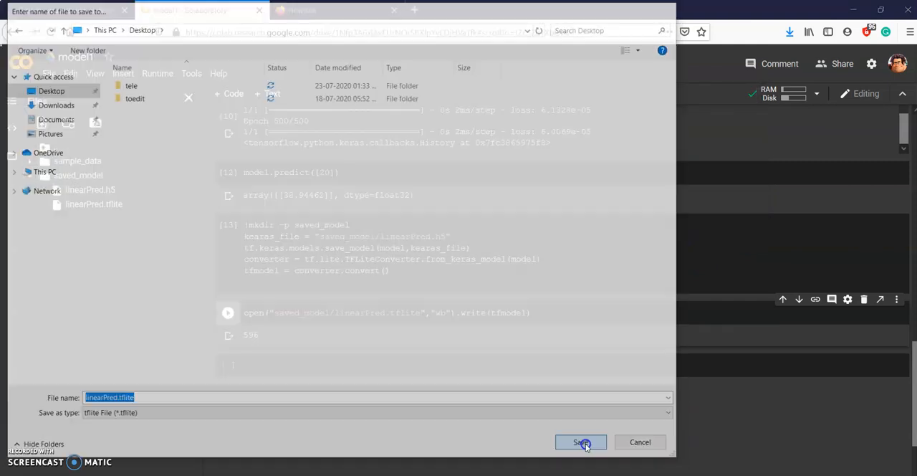
click(580, 442)
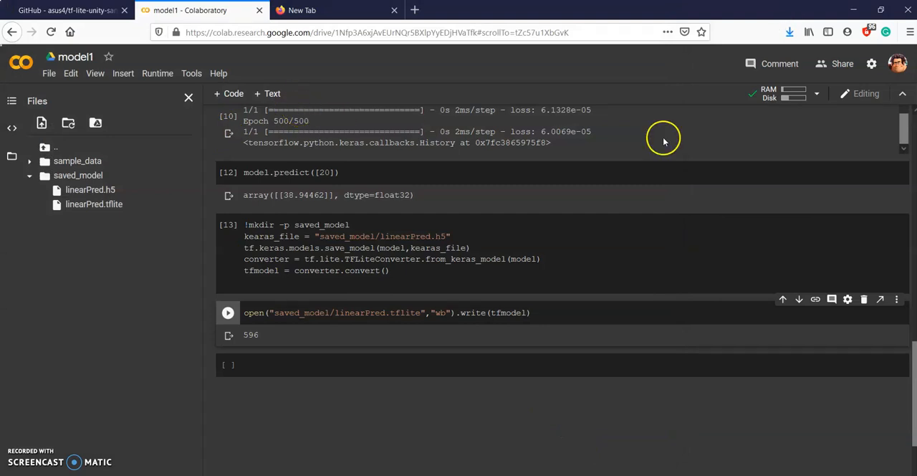
mouse_move(854, 9)
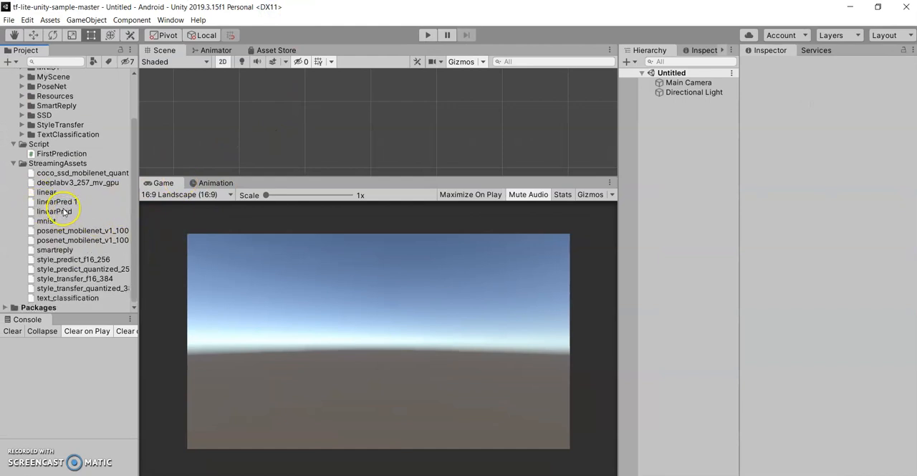
Select the duplicate linearPred 1 asset in StreamingAssets and delete it.
click(58, 201)
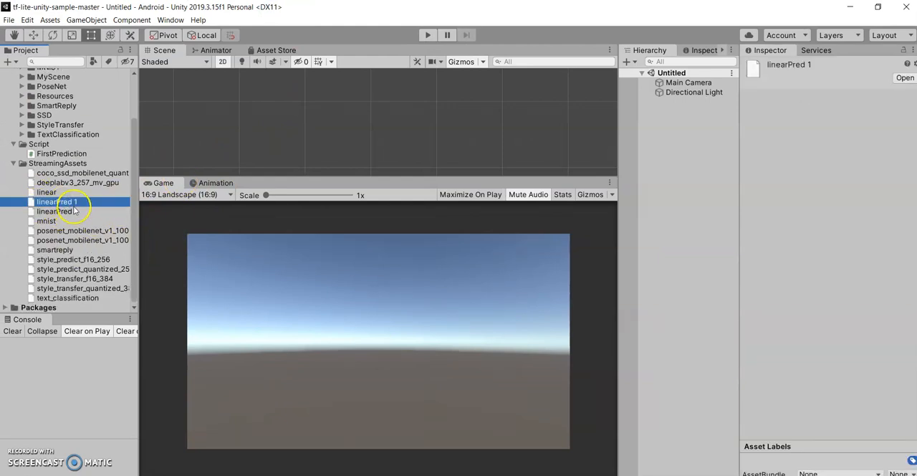
right_click(57, 201)
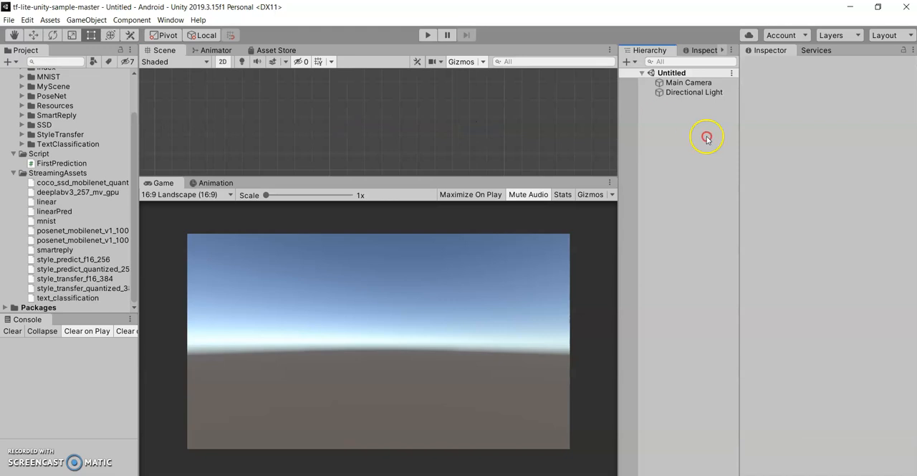
Add a UI Input Field and then a UI Text label from the Hierarchy menu.
right_click(707, 137)
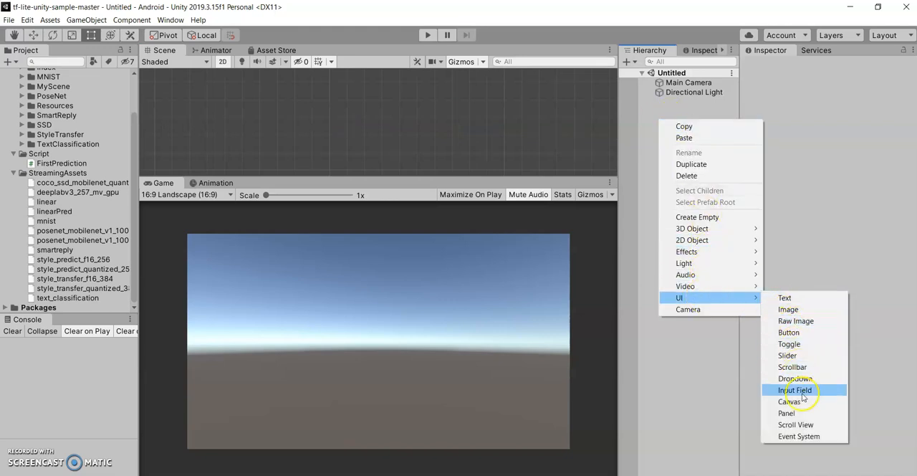
click(796, 390)
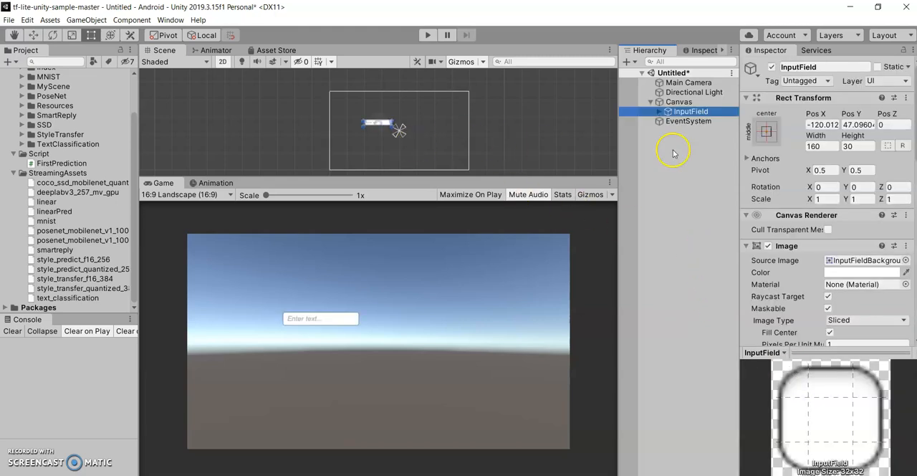
right_click(675, 101)
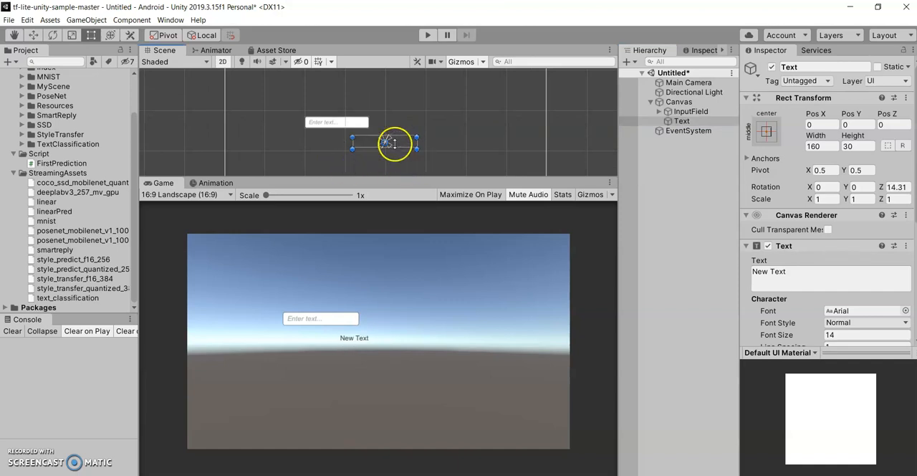
Enlarge and centre the label at font size 24, place it below a widened input field.
drag(416, 149, 451, 164)
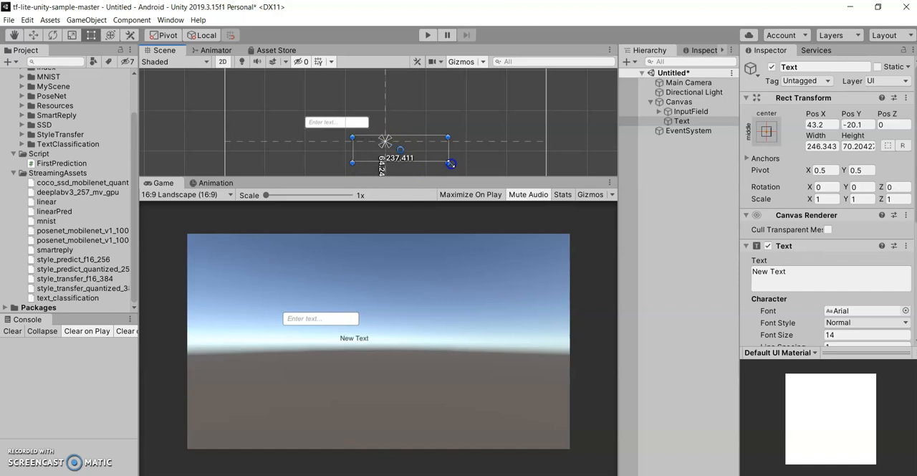
scroll(down, 3)
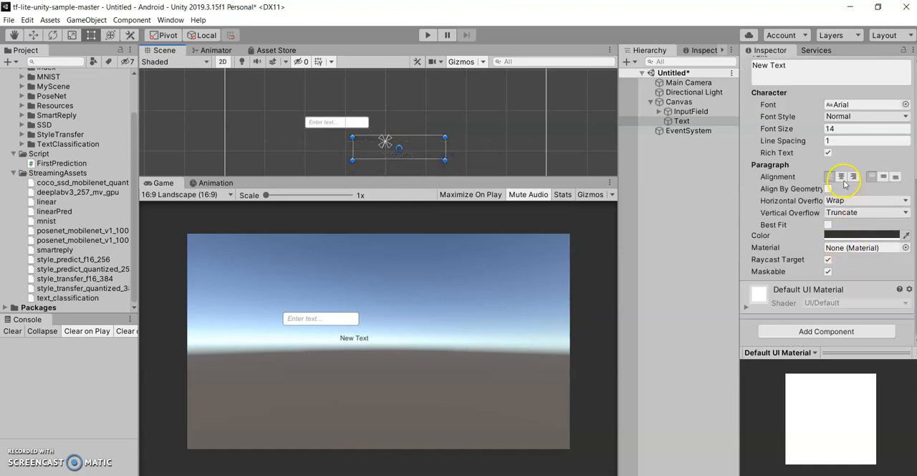
click(879, 177)
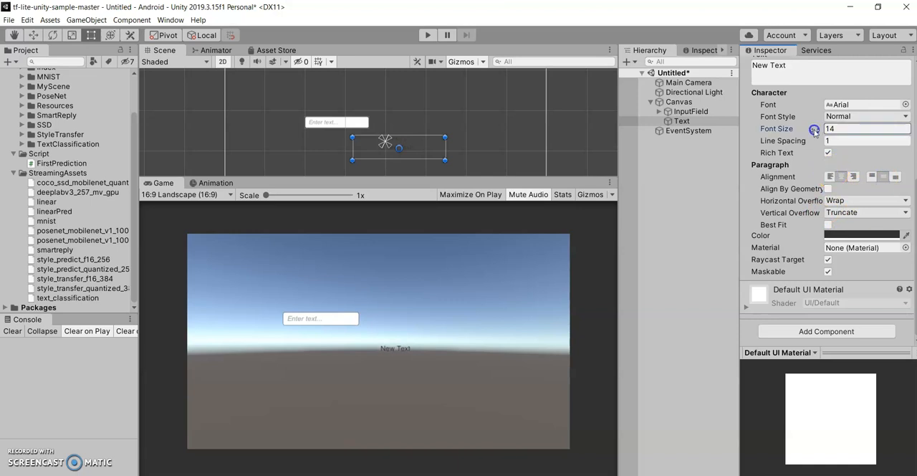
drag(815, 128, 817, 129)
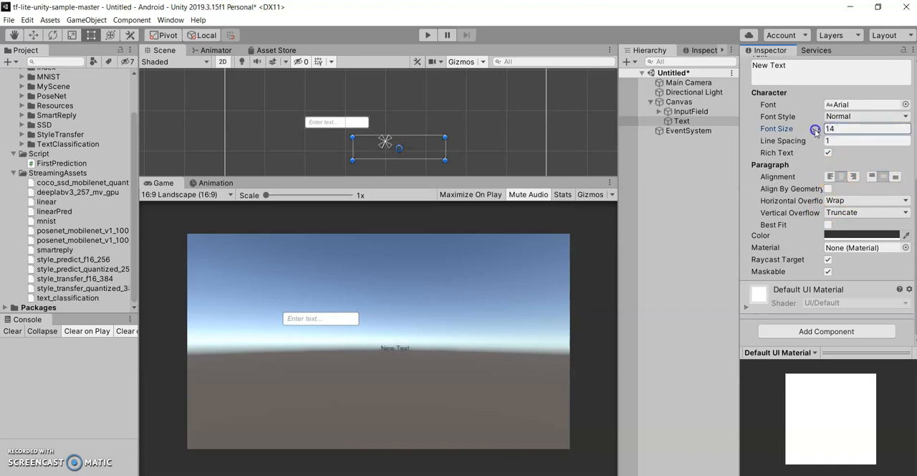
drag(816, 129, 824, 129)
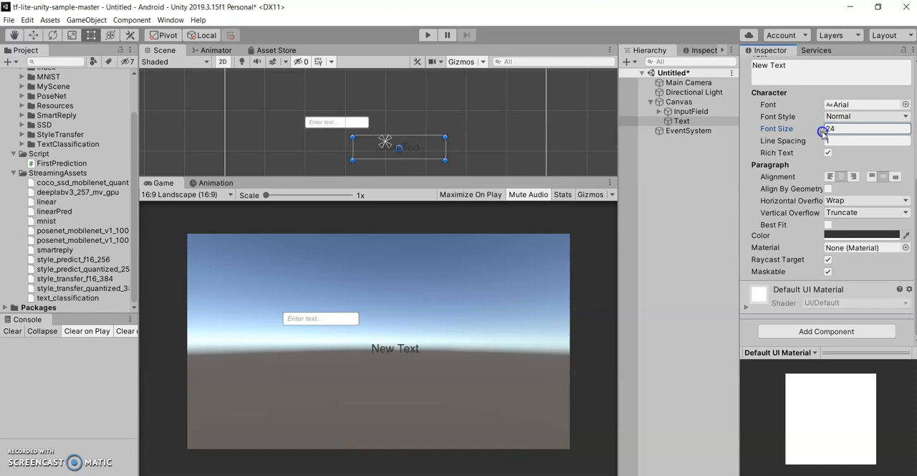
drag(400, 148, 368, 148)
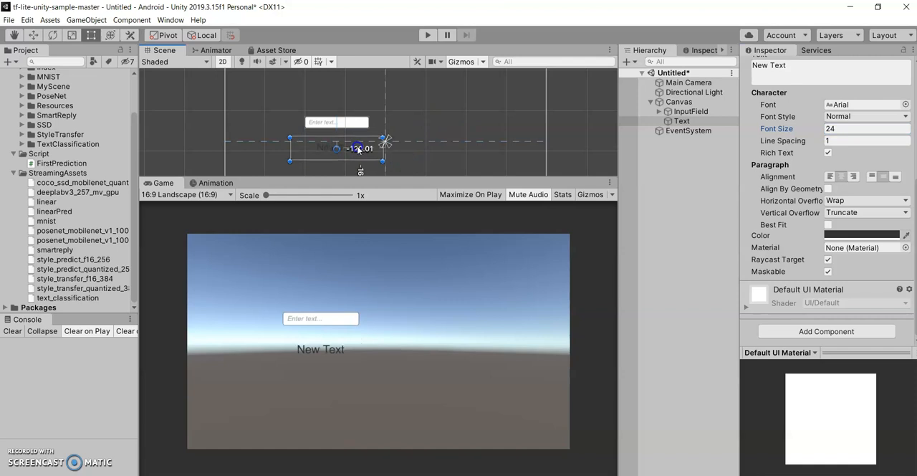
click(689, 111)
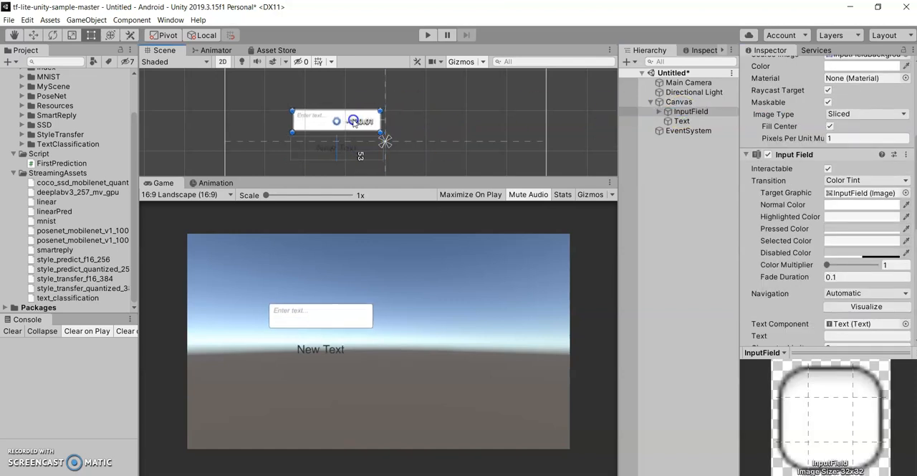
click(679, 101)
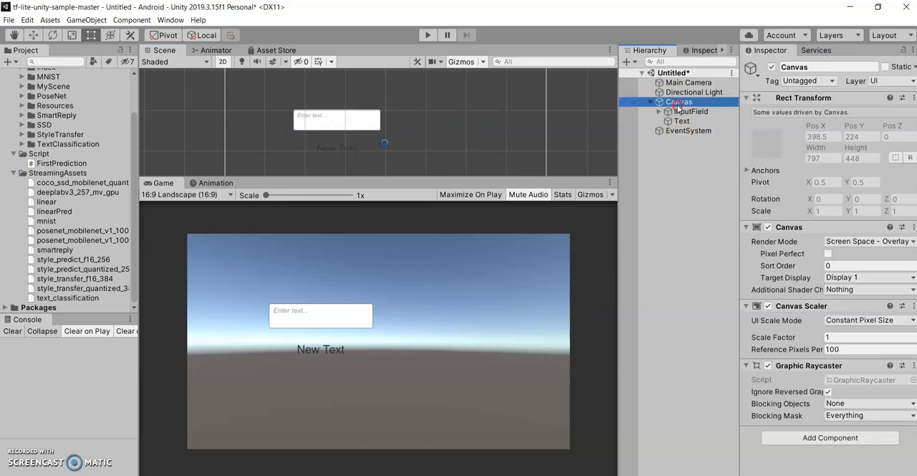
Add a UI Button as a child of the Canvas.
right_click(679, 101)
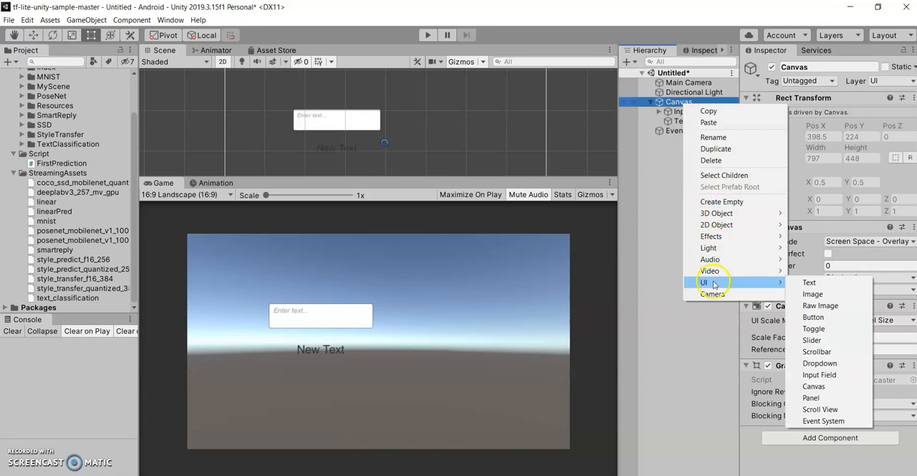
mouse_move(780, 287)
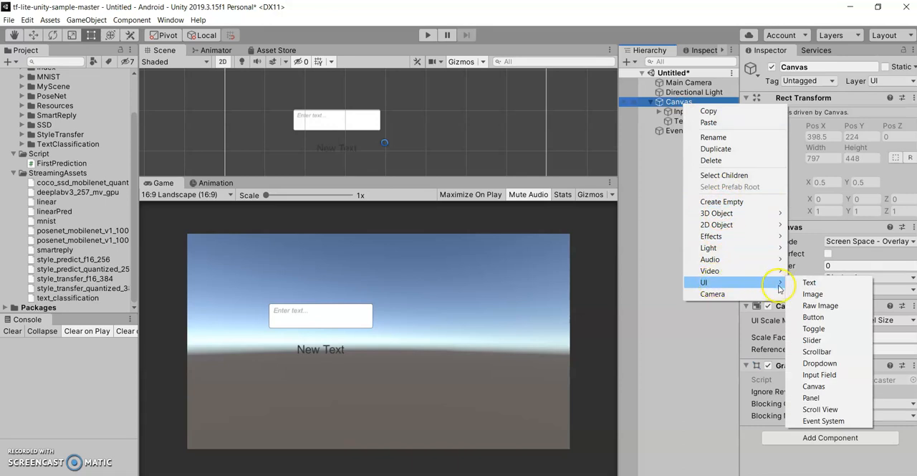
click(813, 316)
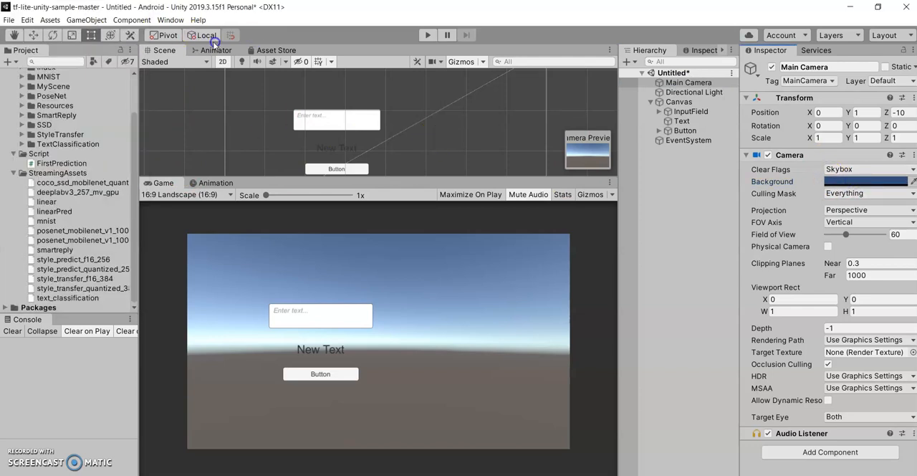
Give the Main Camera a solid black background and select the New Text label.
click(867, 181)
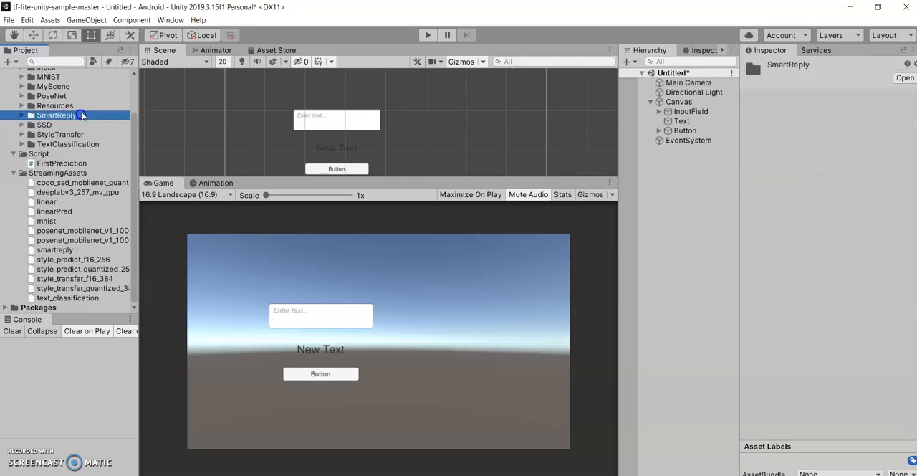
click(688, 82)
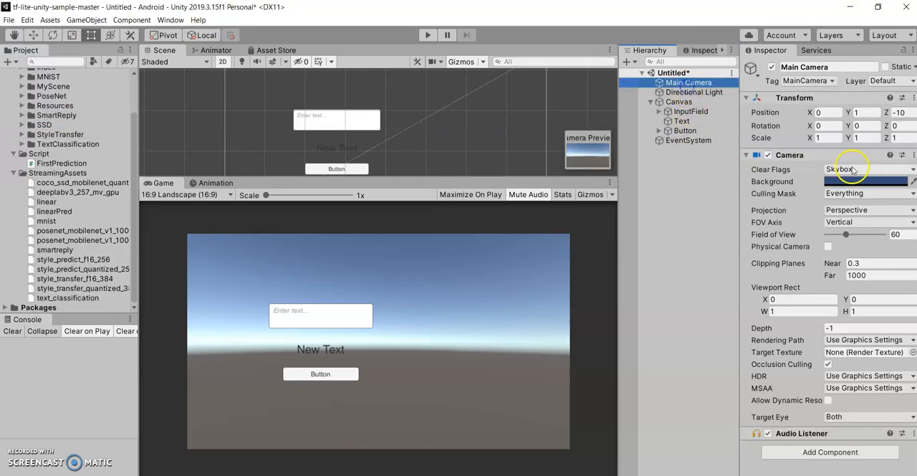
click(866, 180)
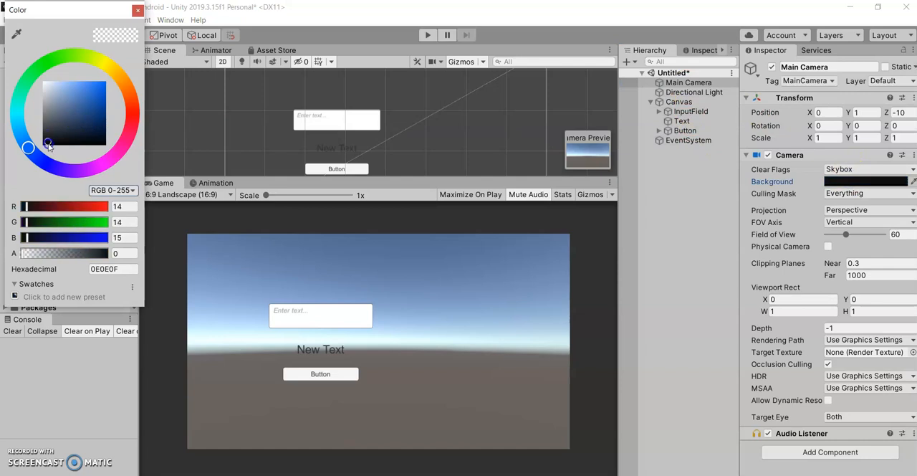
click(138, 12)
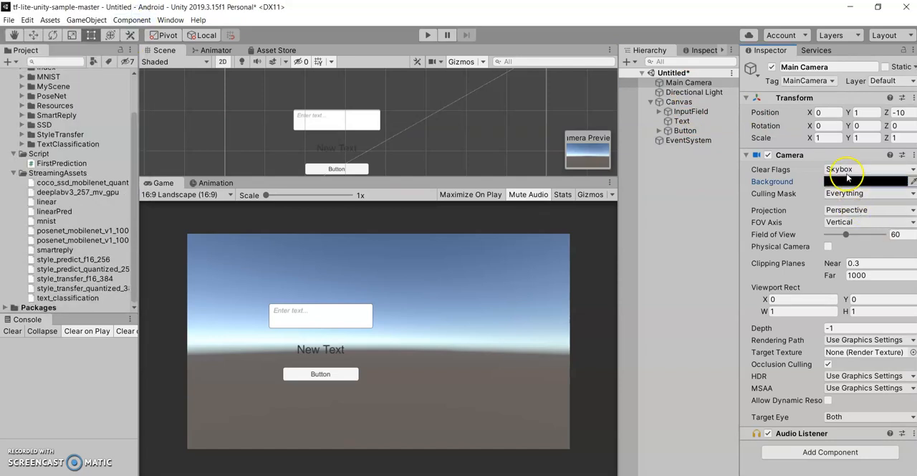
click(867, 169)
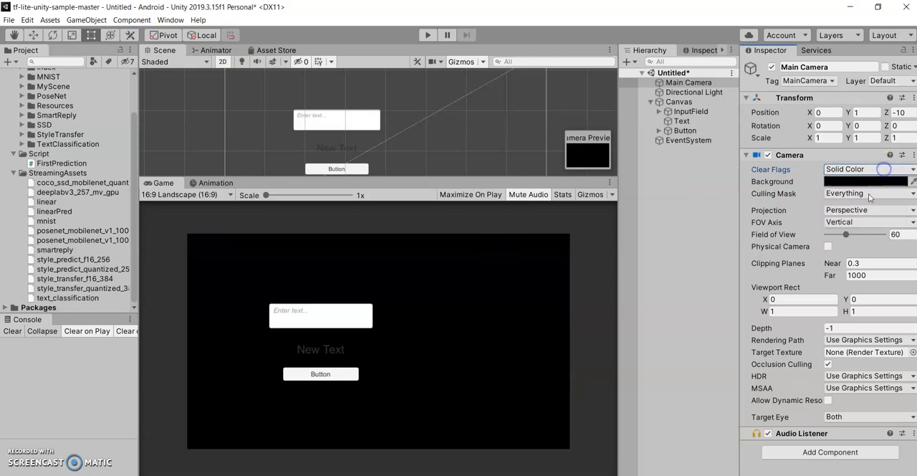
click(682, 120)
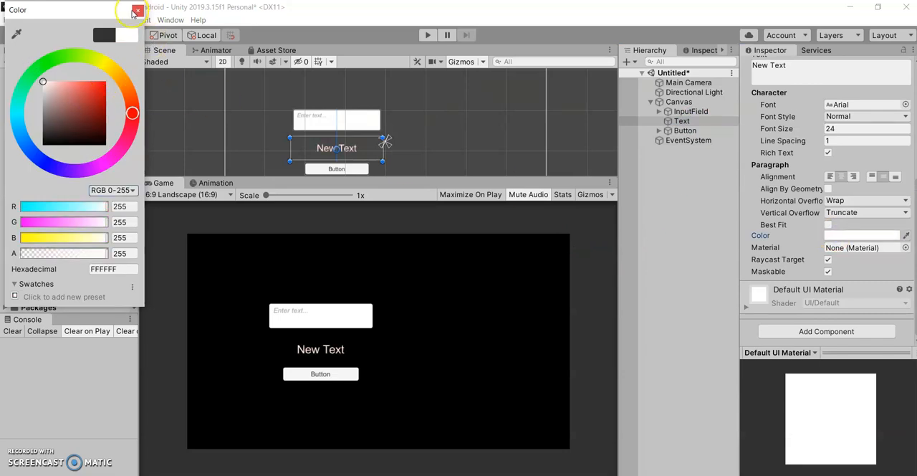
click(136, 10)
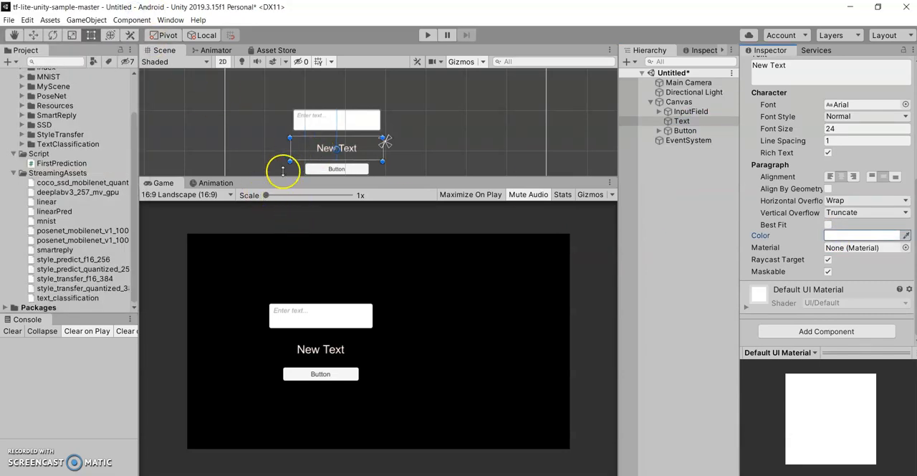
mouse_move(662, 167)
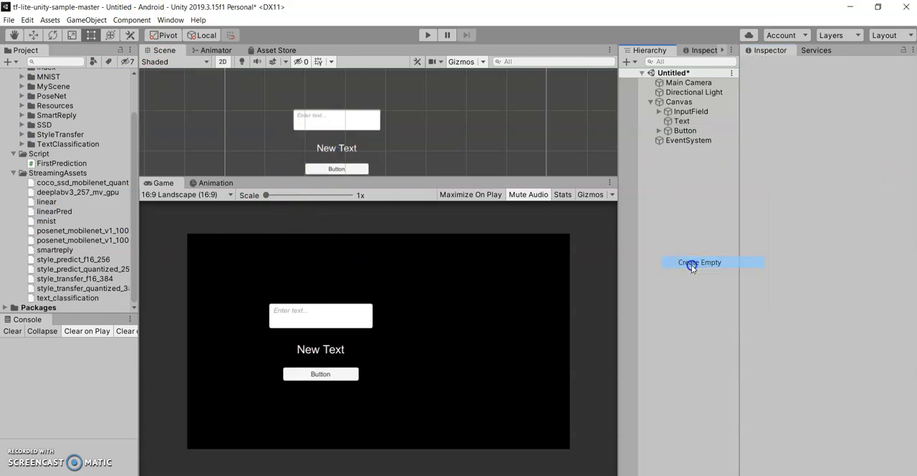
Create an empty 'Script' object with FirstPrediction, linking its Button and InputField slots.
click(699, 262)
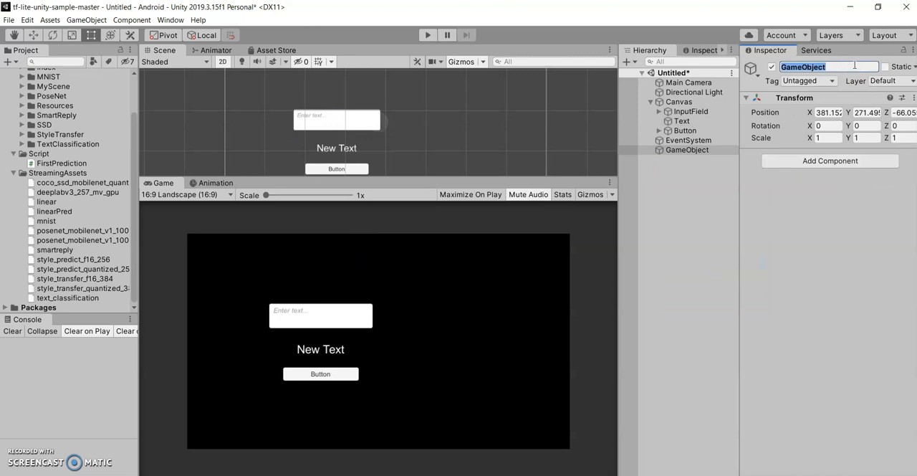
text(Script)
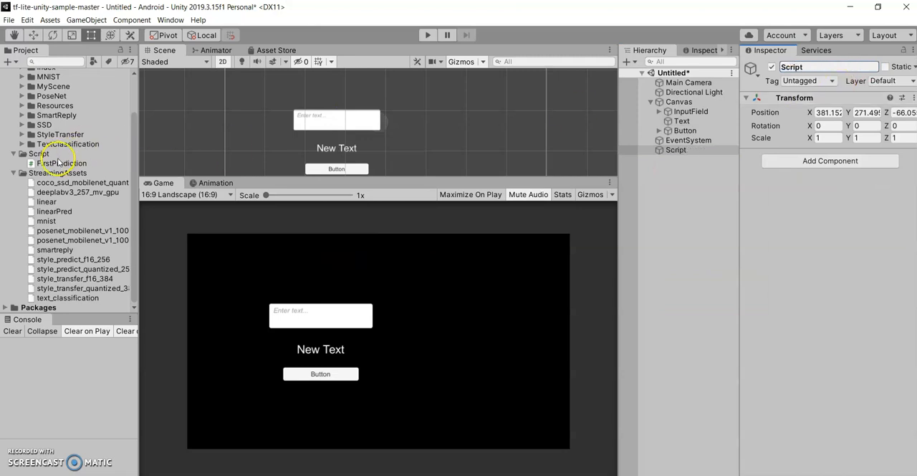
click(676, 149)
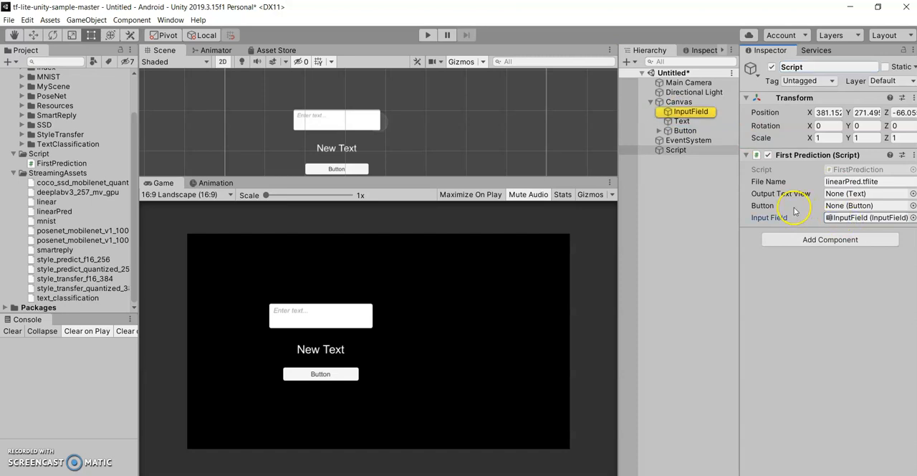
click(683, 130)
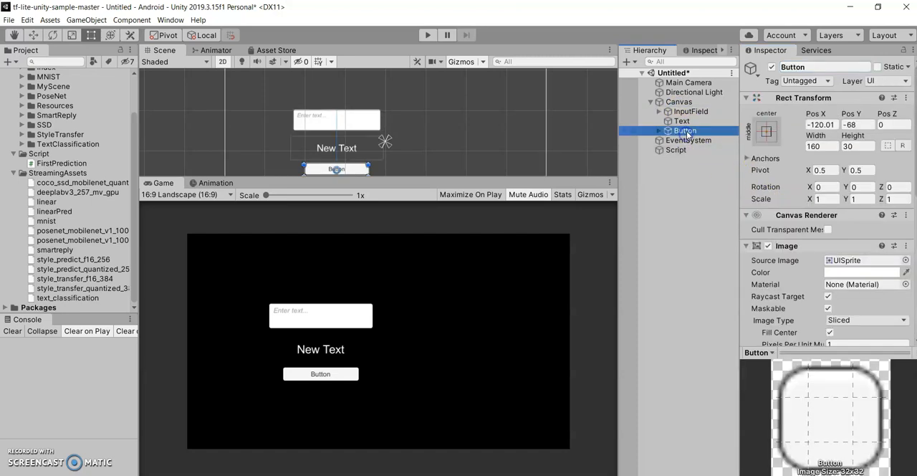
click(676, 150)
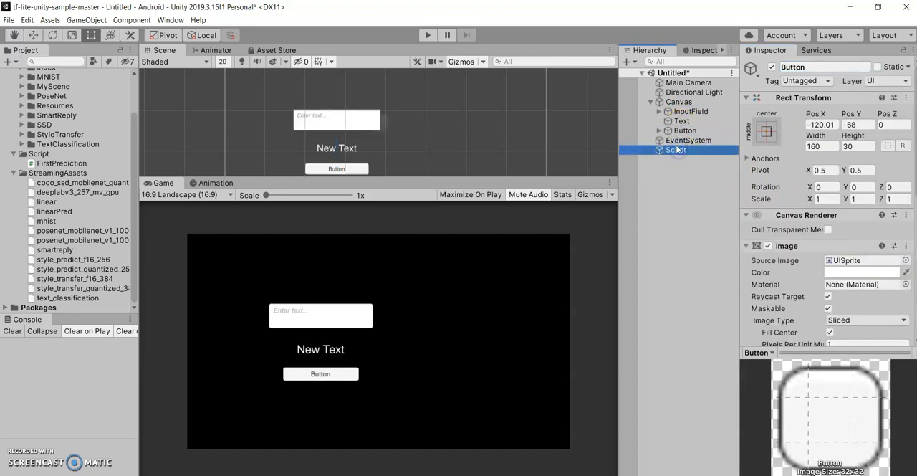
click(674, 150)
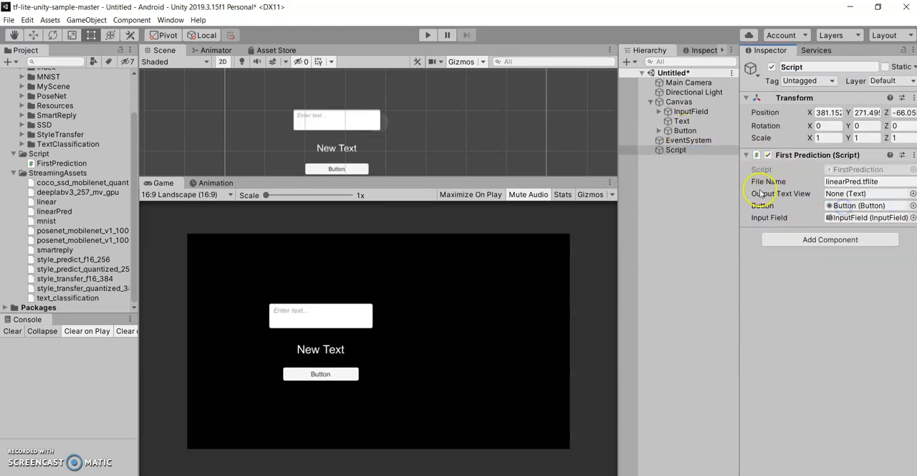
click(863, 193)
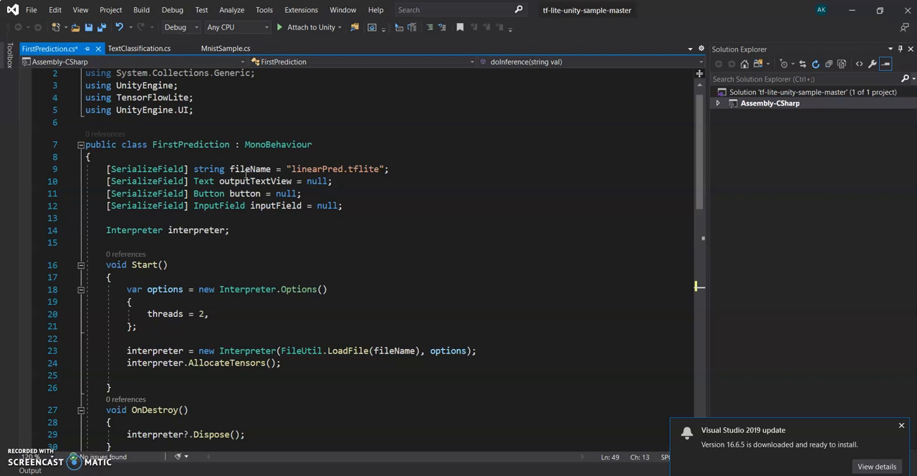
Explain the fileName and interpreter fields and Start's Interpreter constructor for linearPred.tflite.
double_click(333, 169)
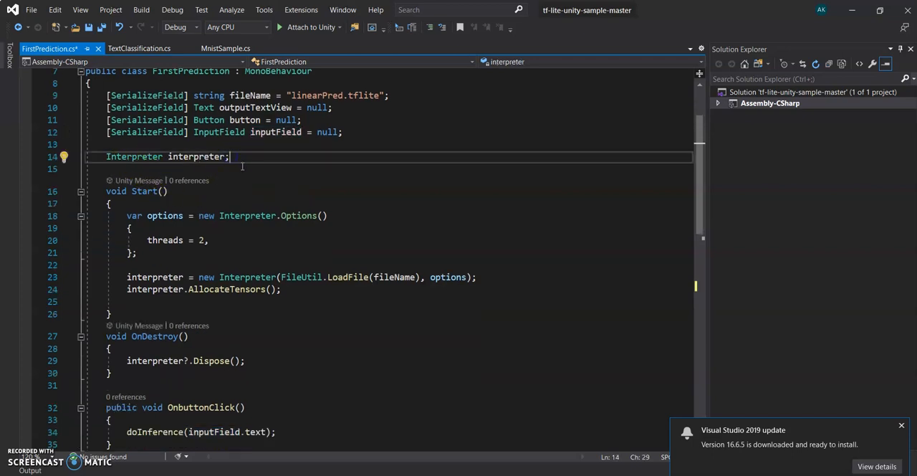
double_click(196, 156)
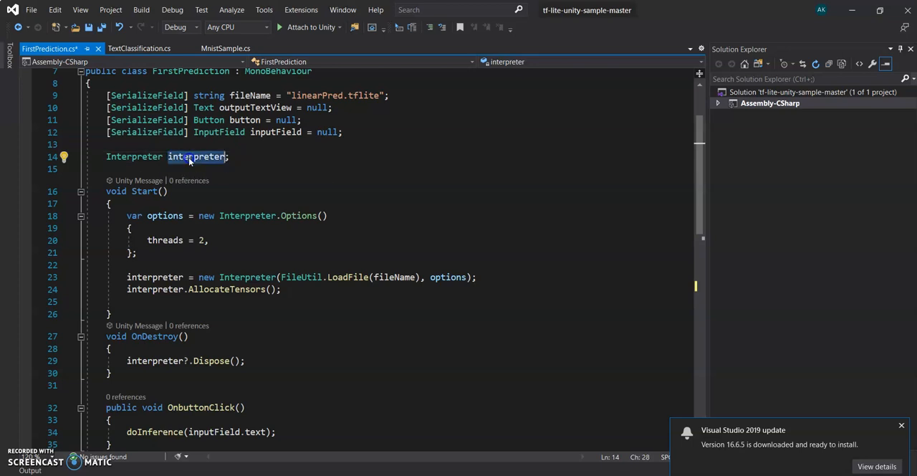
click(196, 156)
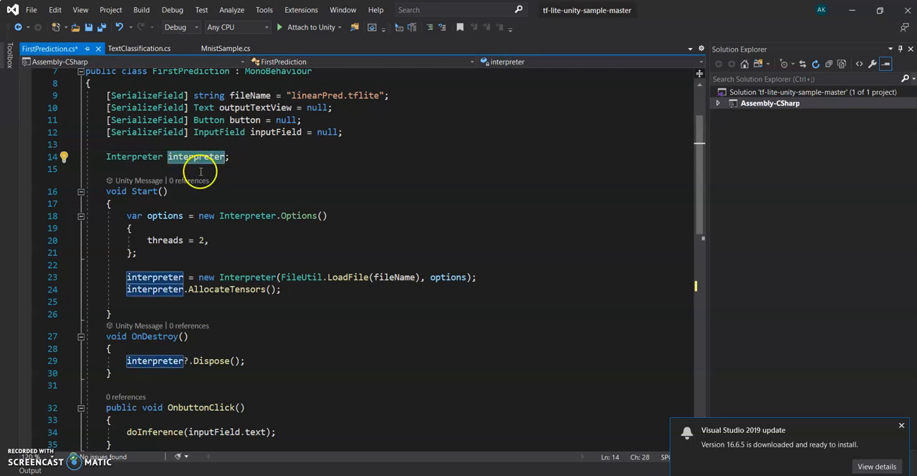
mouse_move(197, 157)
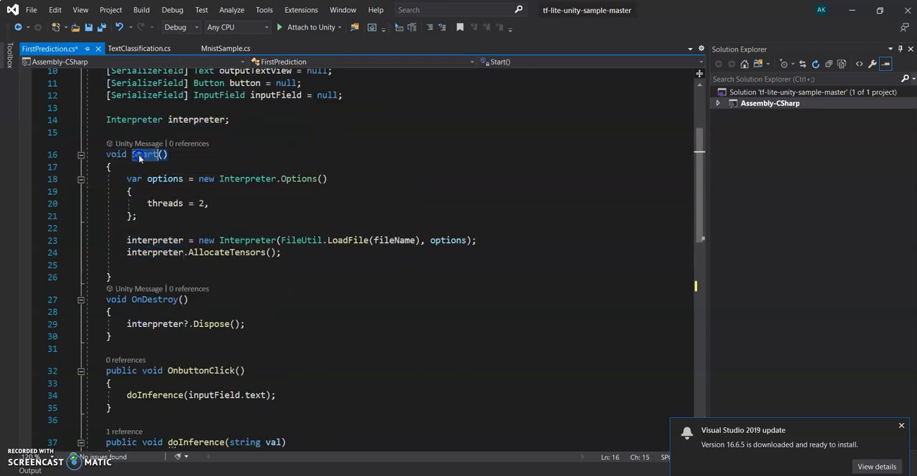
mouse_move(229, 240)
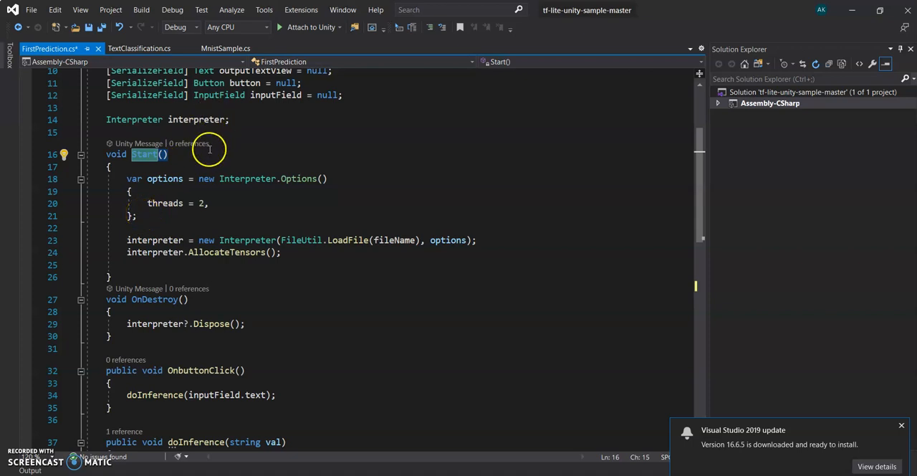
mouse_move(173, 192)
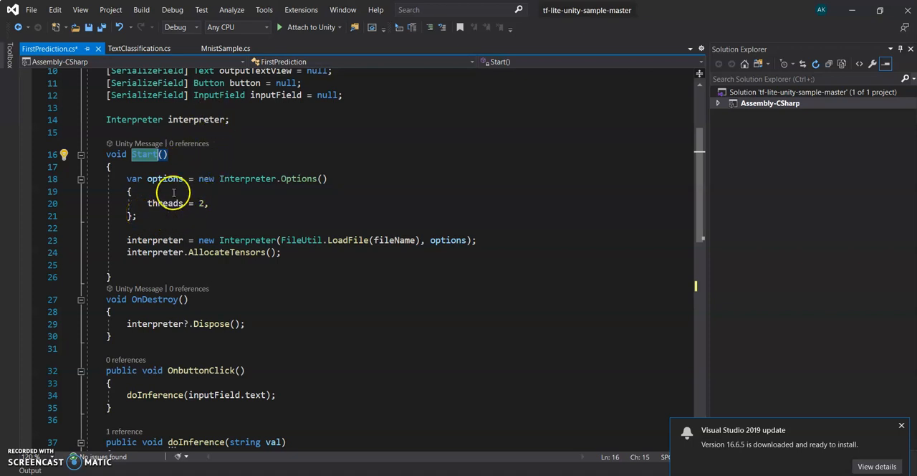
drag(127, 178, 137, 216)
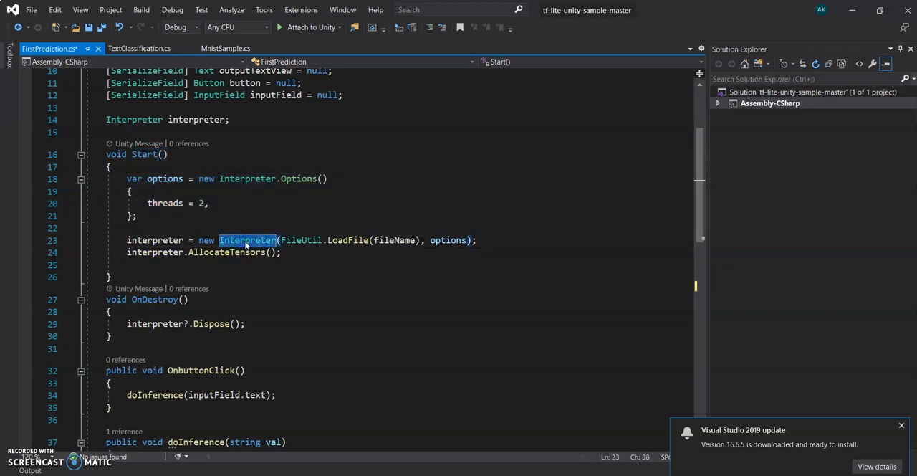
mouse_move(247, 241)
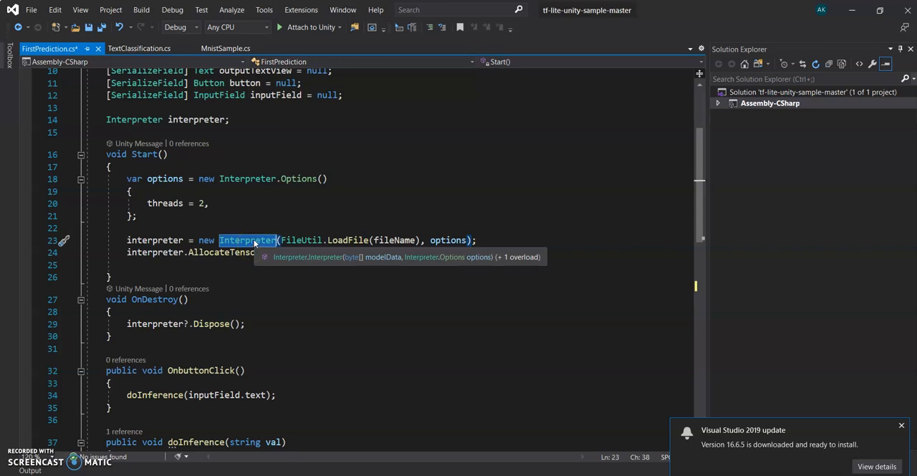
mouse_move(298, 240)
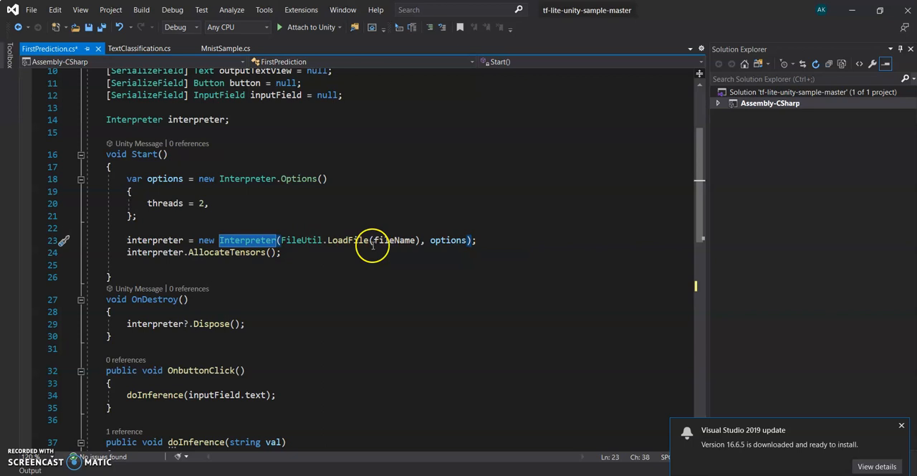
mouse_move(251, 252)
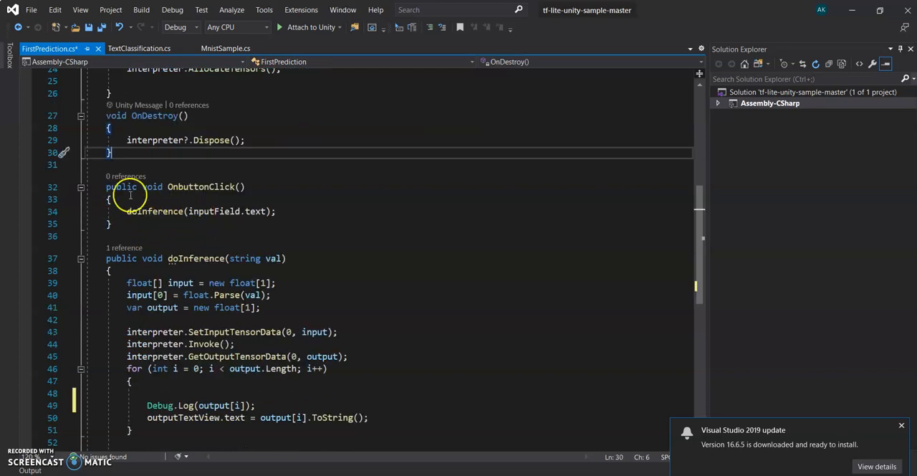
Review OnbuttonClick, then change doInference's input array declaration from float[] to var.
double_click(202, 186)
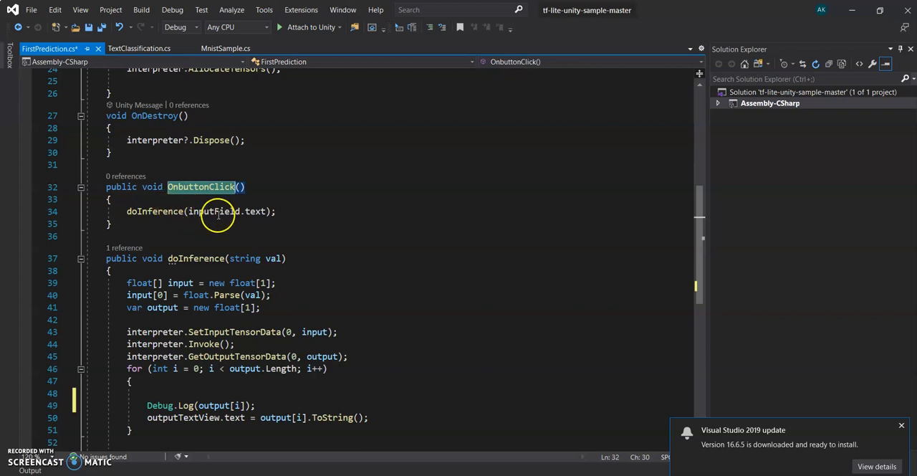
scroll(down, 3)
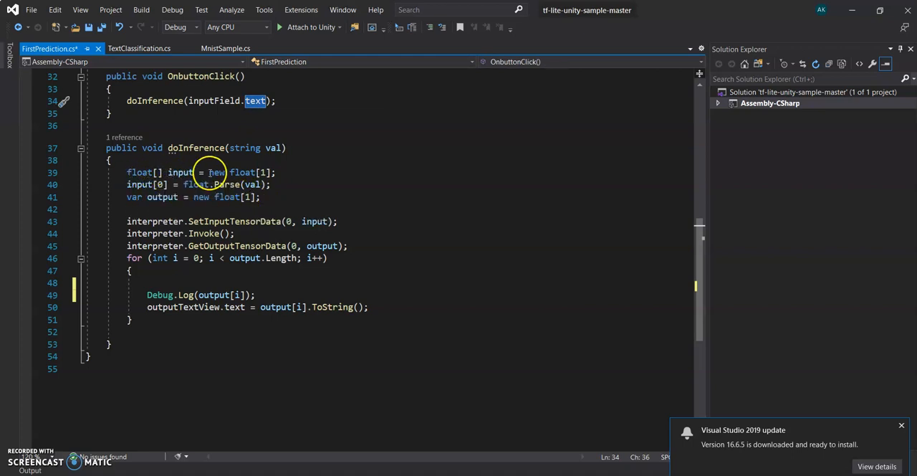
mouse_move(149, 184)
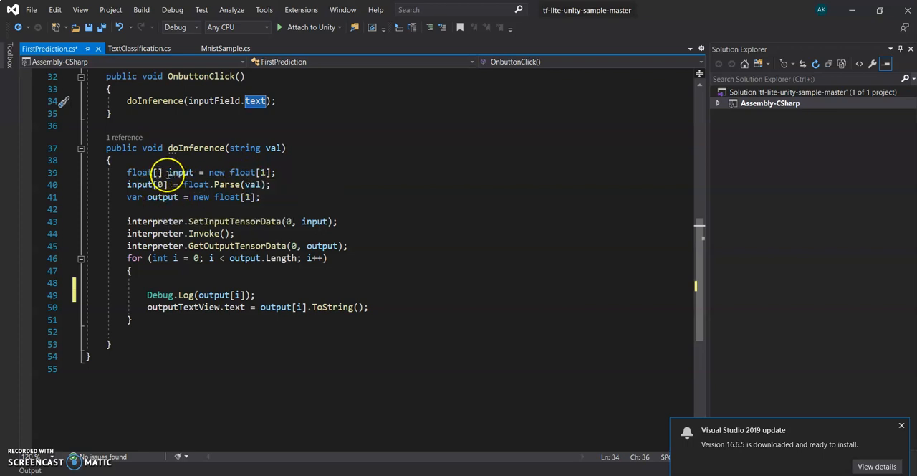
mouse_move(163, 172)
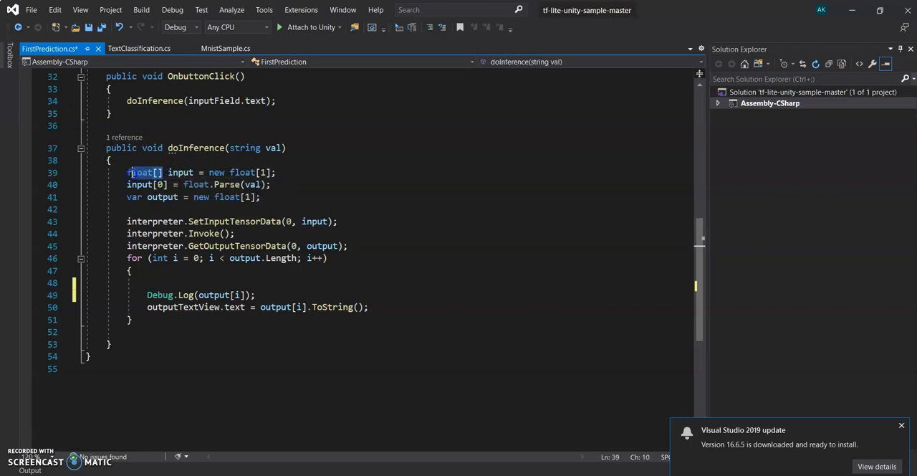
text(var)
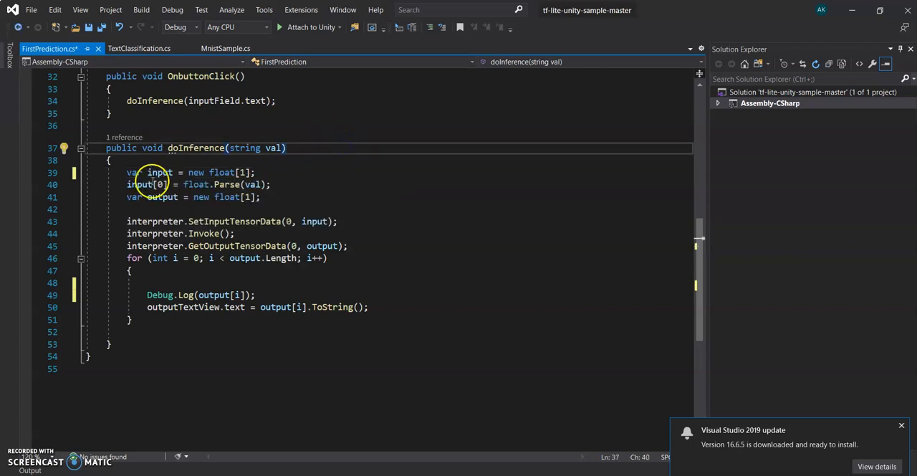
mouse_move(166, 172)
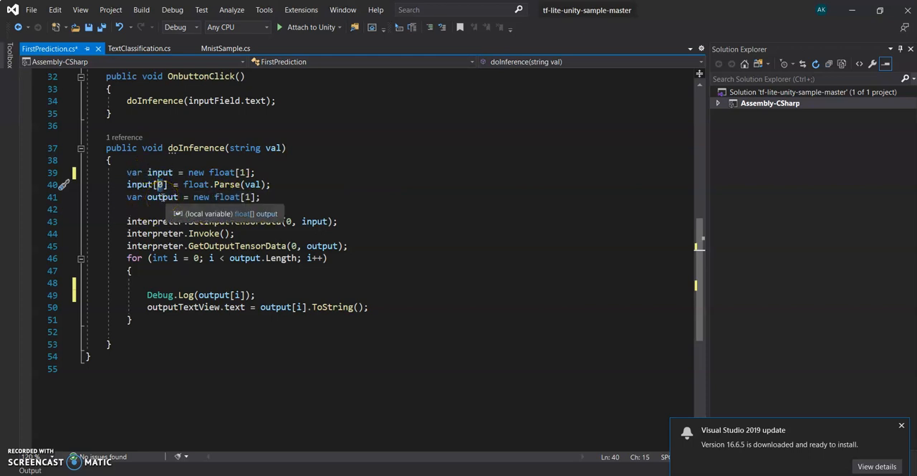
Go over doInference's output declaration and the line that runs the model.
click(276, 197)
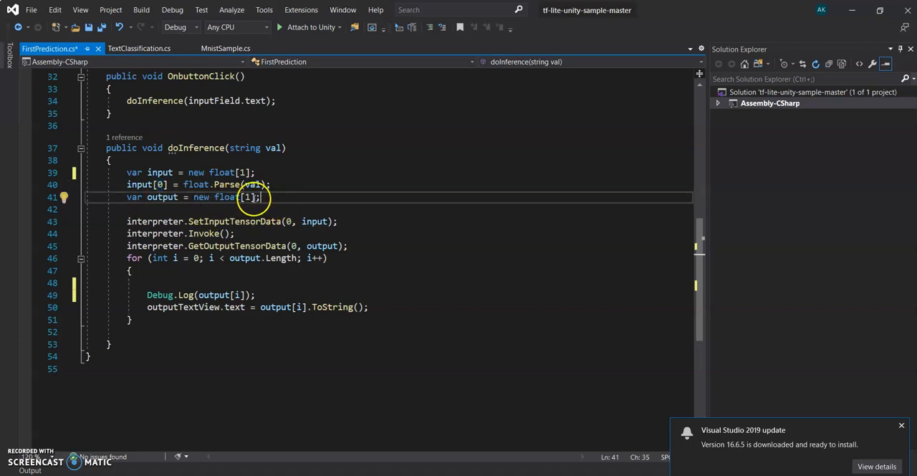
mouse_move(267, 197)
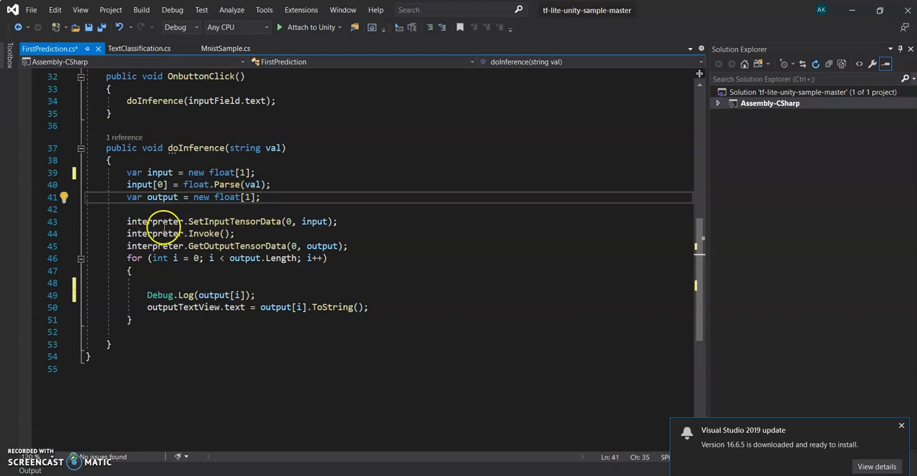
mouse_move(215, 221)
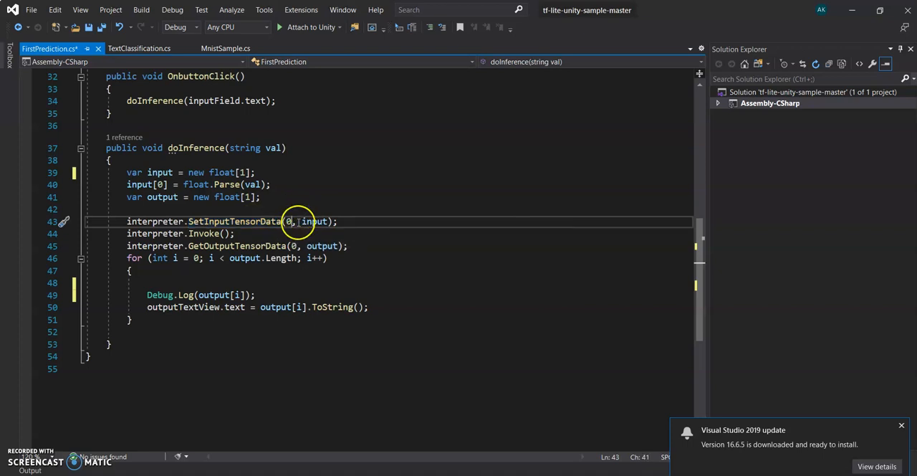
mouse_move(312, 221)
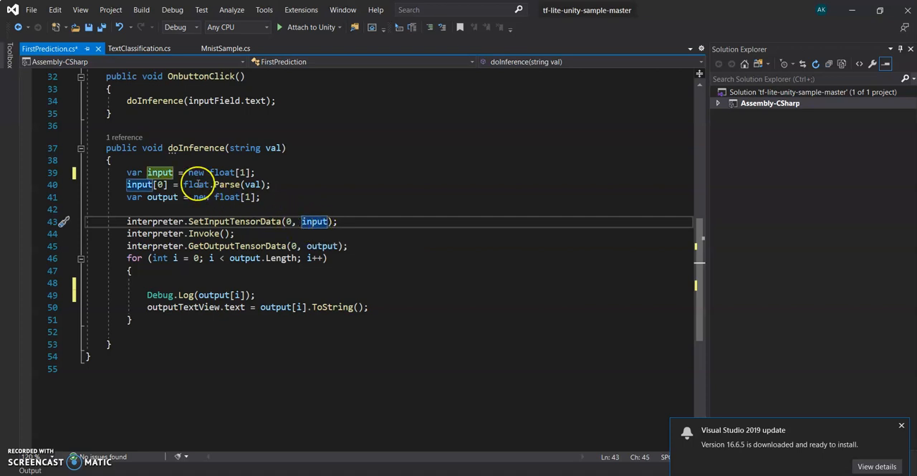
mouse_move(251, 151)
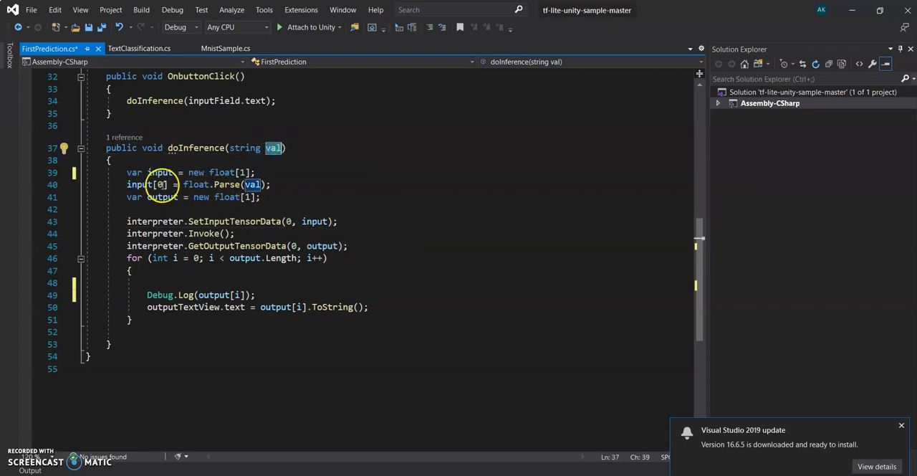
mouse_move(313, 220)
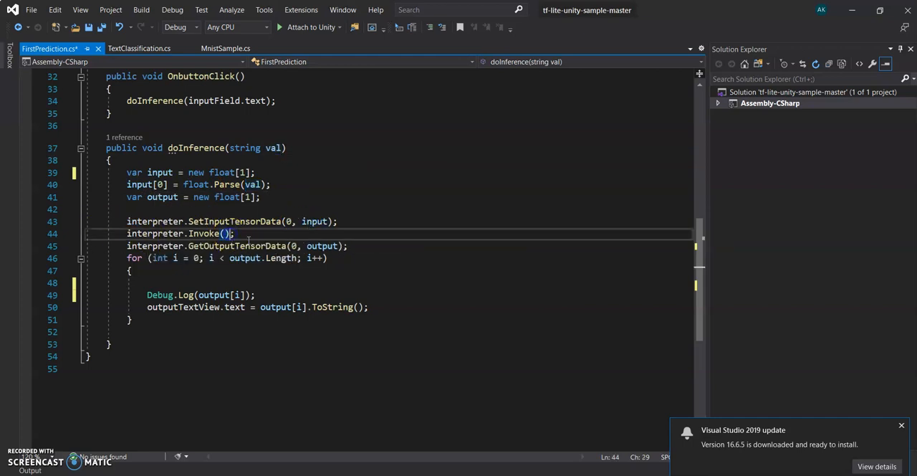
click(235, 246)
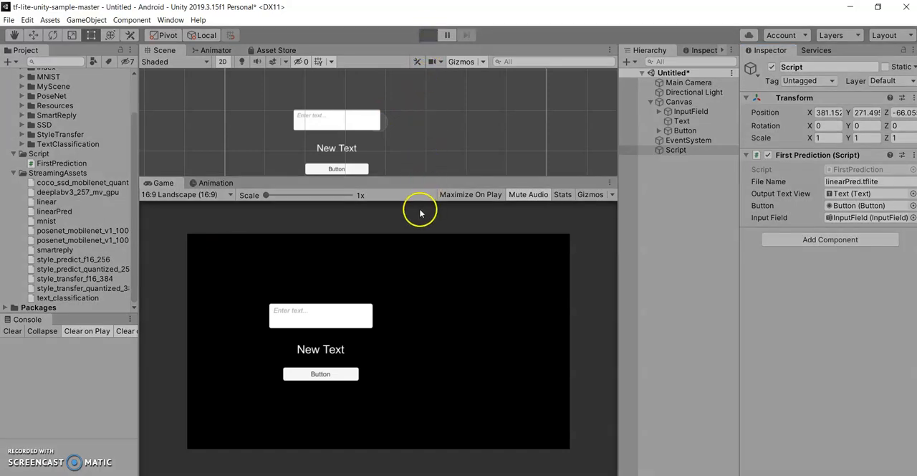
Inspect the Script object's First Prediction fields, then return to Visual Studio.
click(427, 34)
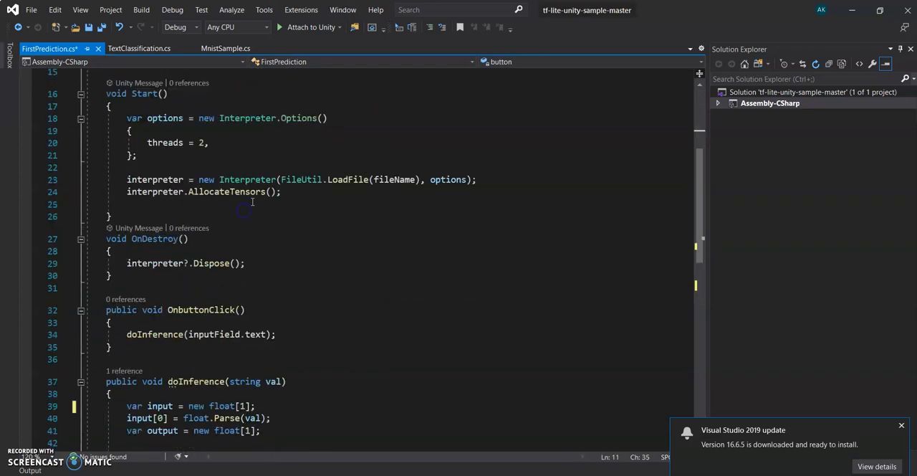
mouse_move(320, 193)
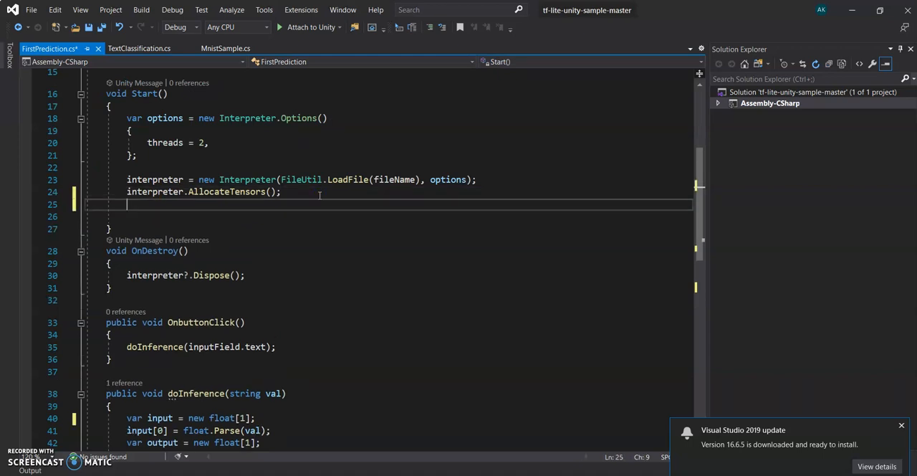
Add button.onClick.AddListener(OnbuttonClick) to Start using IntelliSense completion.
text(button.)
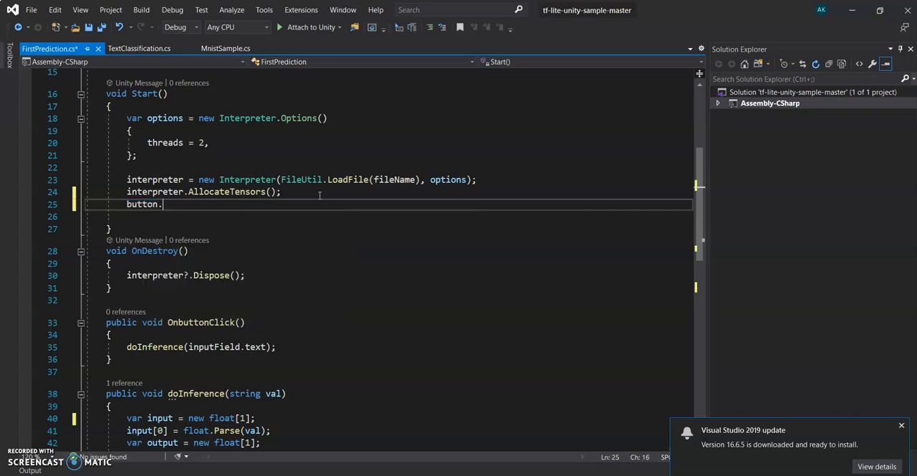
text(onc)
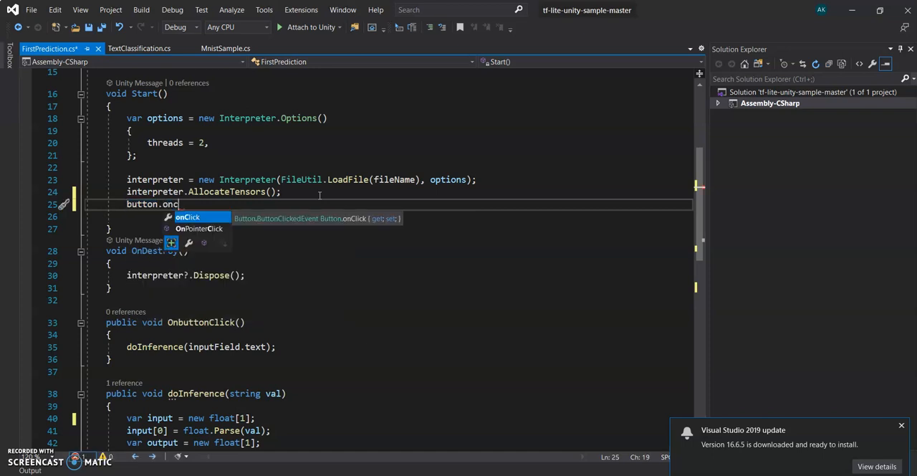
text(Click.)
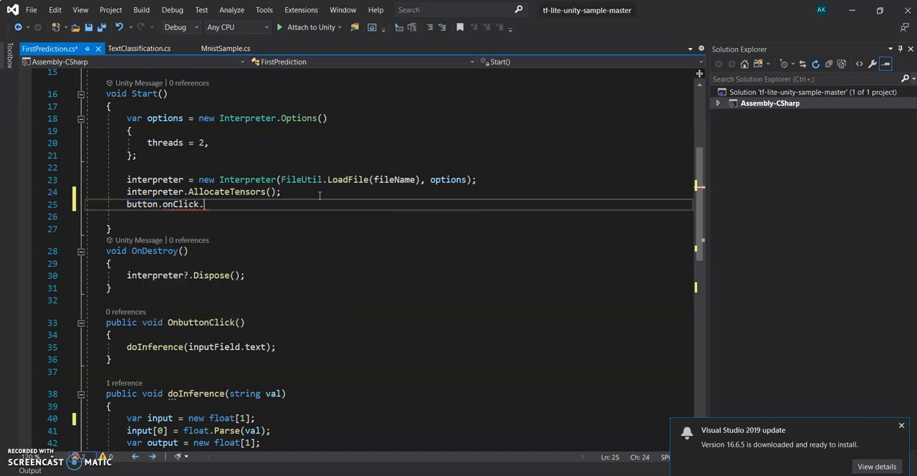
text(AddListener)
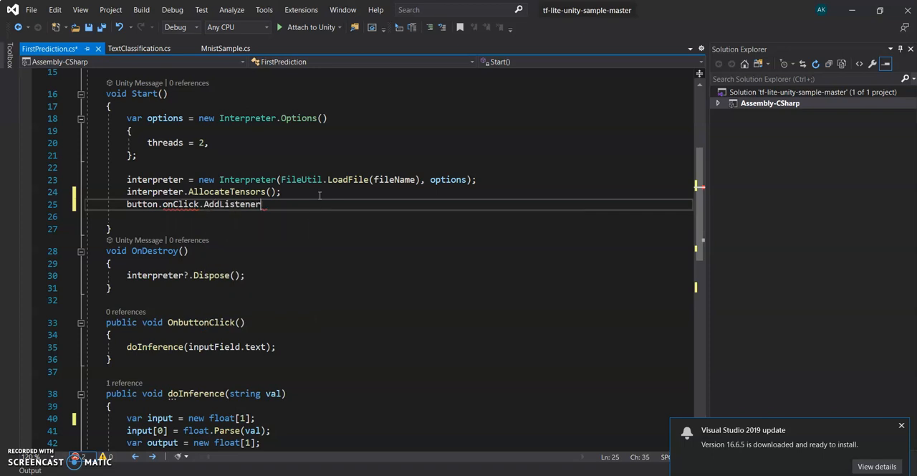
text(();)
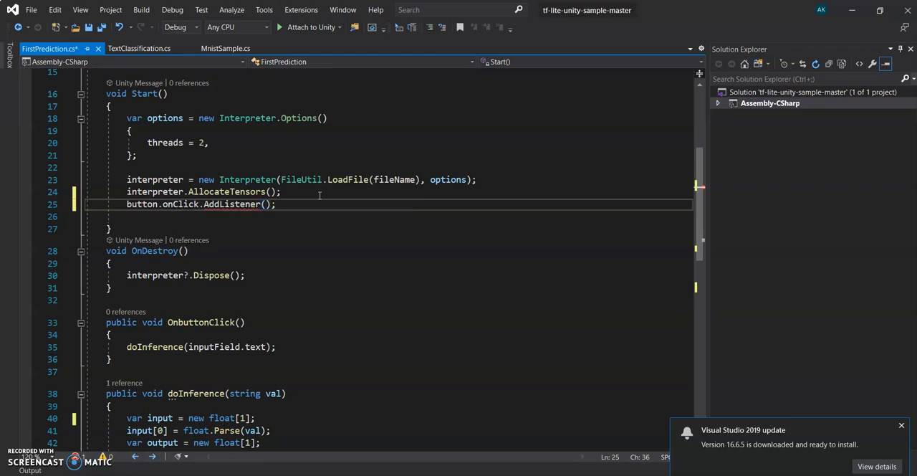
text(on)
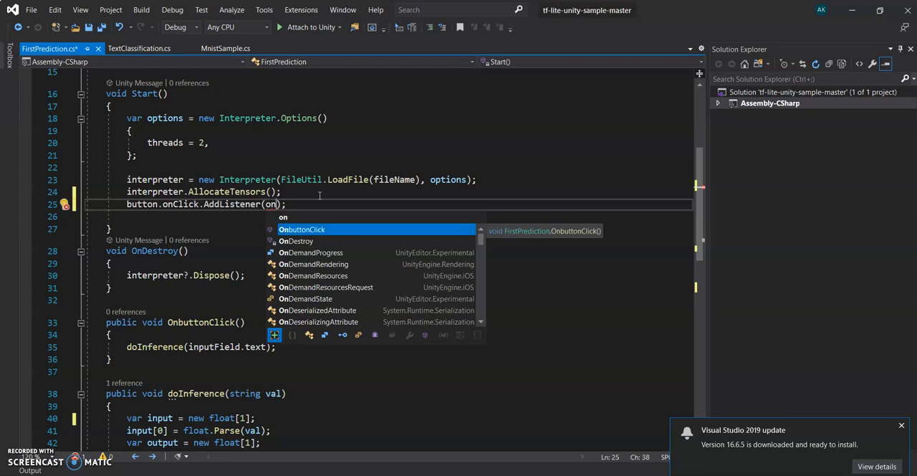
key(Tab)
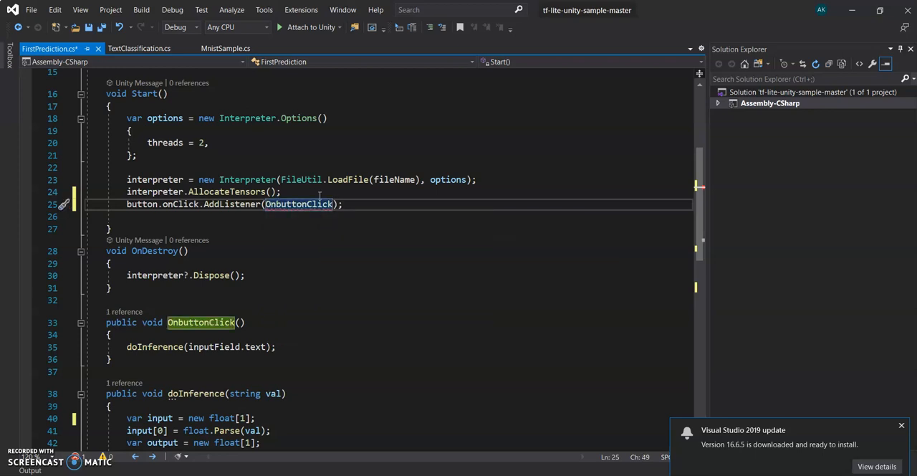
text(()
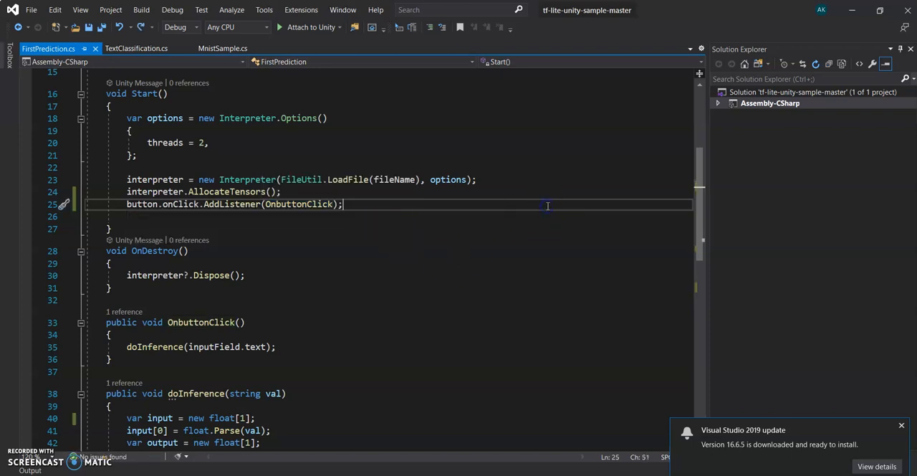
scroll(down, 3)
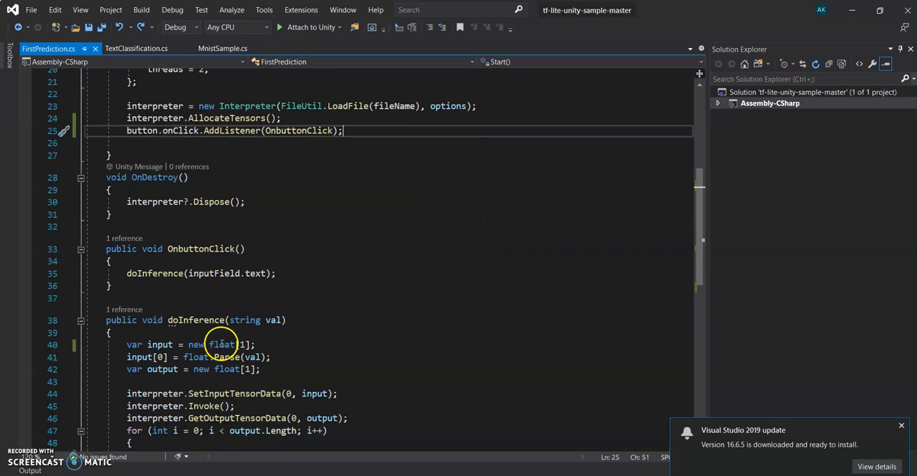
scroll(down, 3)
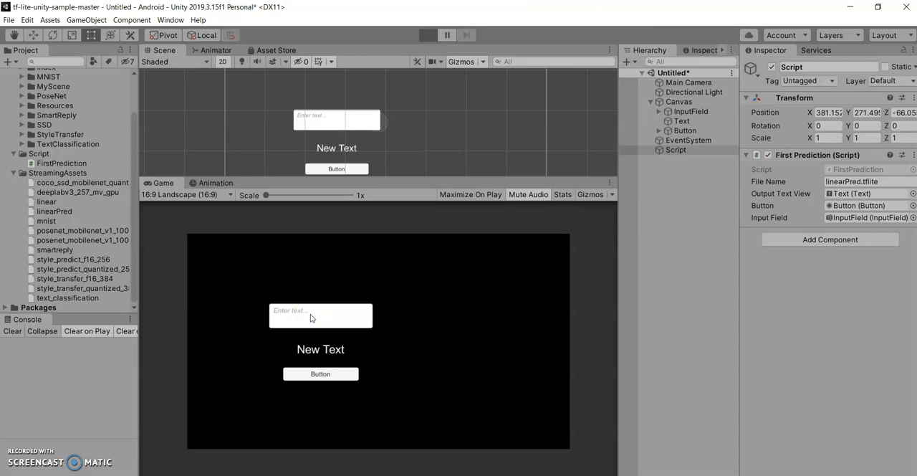
Play the scene, predicting 18.98562 for 10 and 38.96478 for 20, then open Build Settings.
click(427, 34)
text(10)
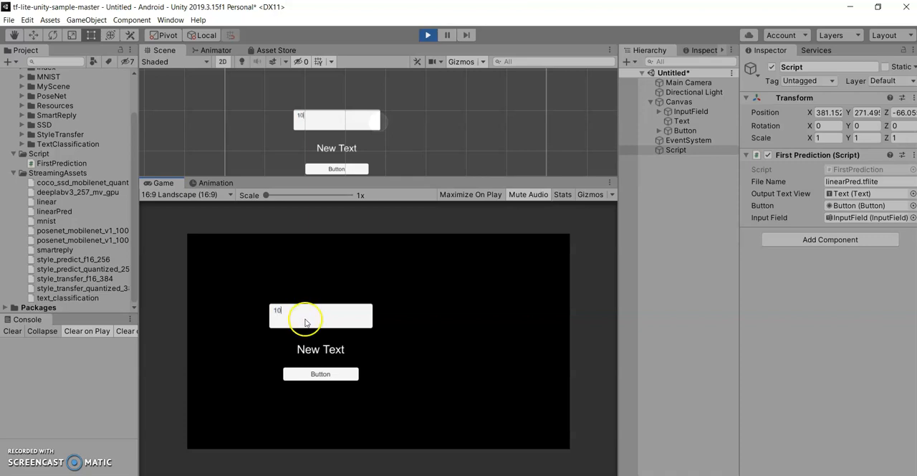
click(321, 373)
text(2)
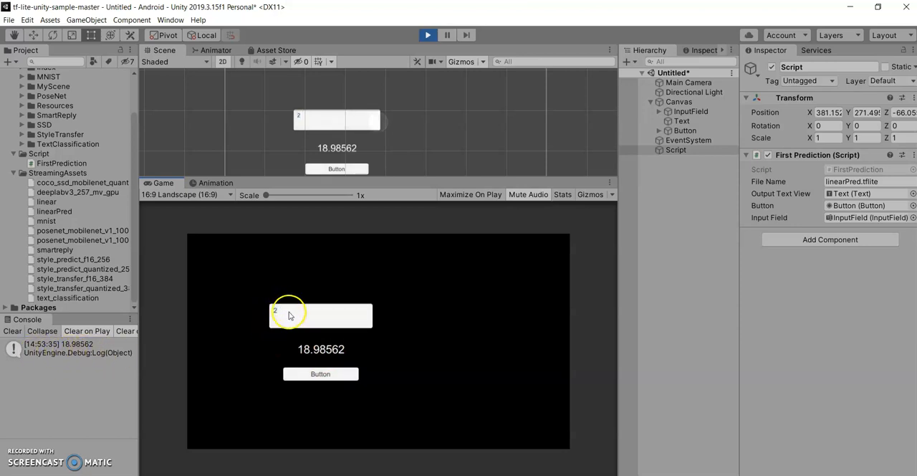
click(321, 374)
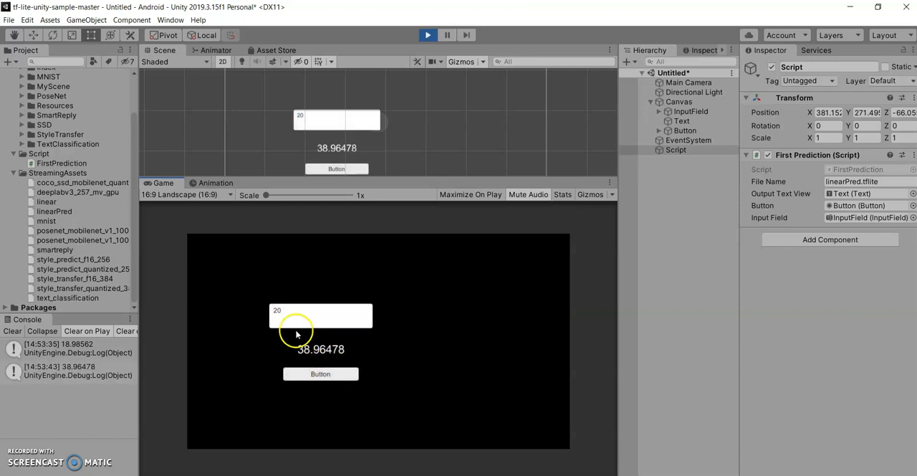
mouse_move(220, 319)
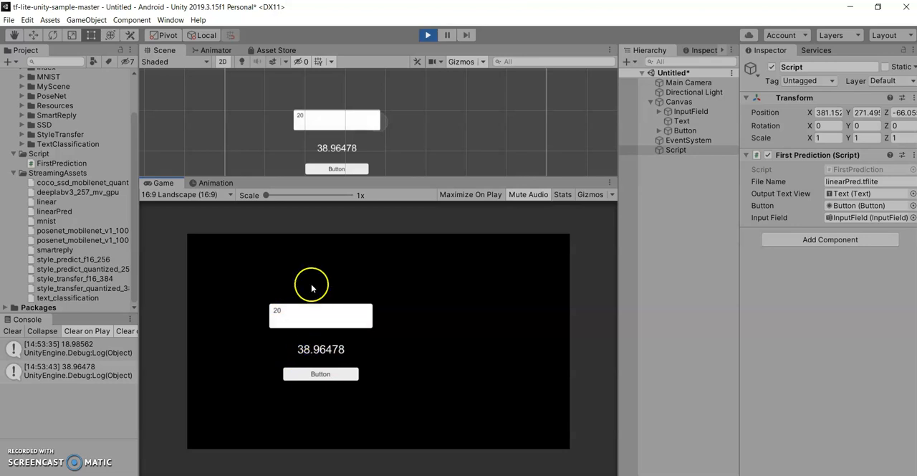
click(185, 195)
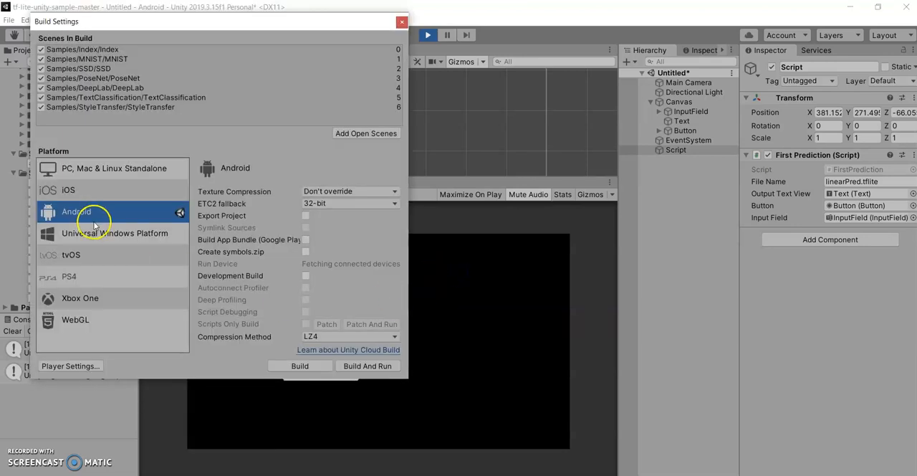
Close Build Settings and exit Play mode.
click(401, 22)
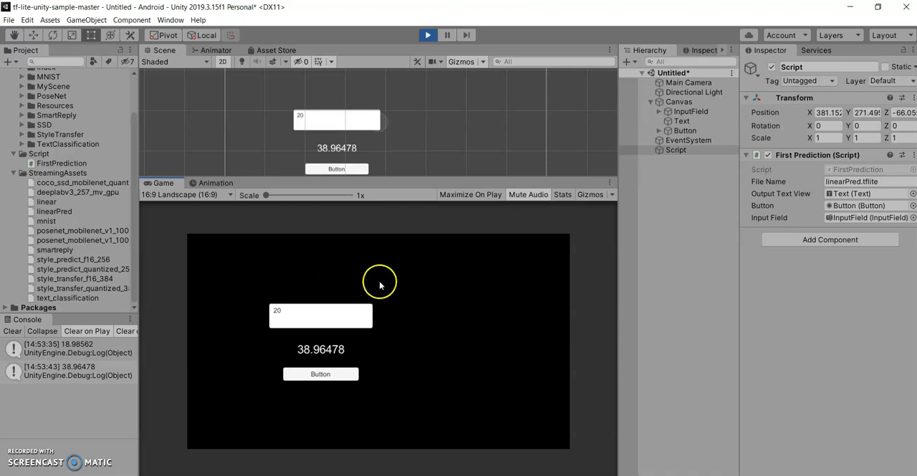
mouse_move(49, 235)
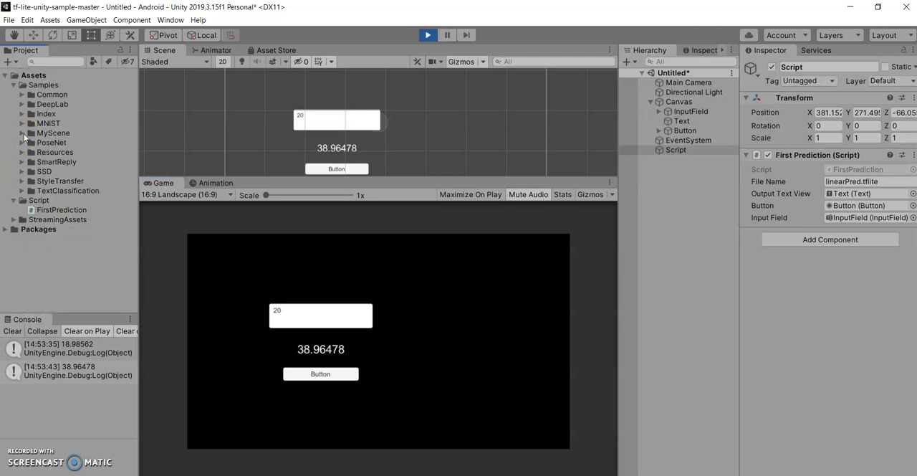
click(424, 35)
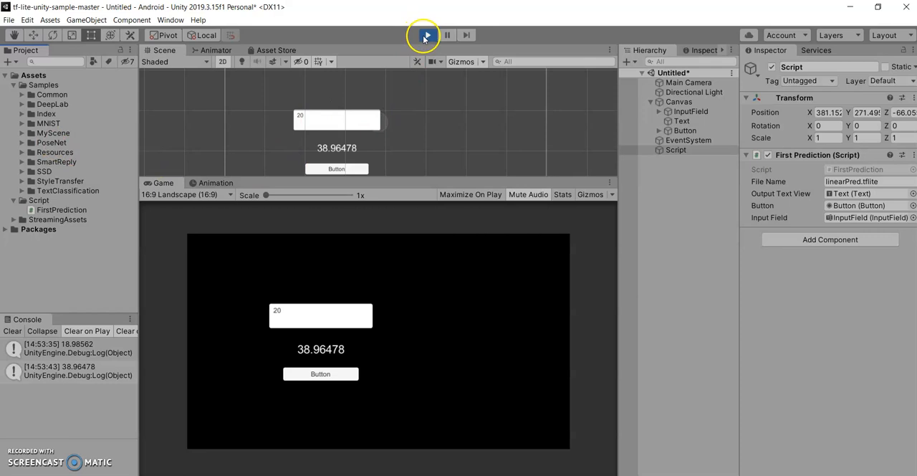